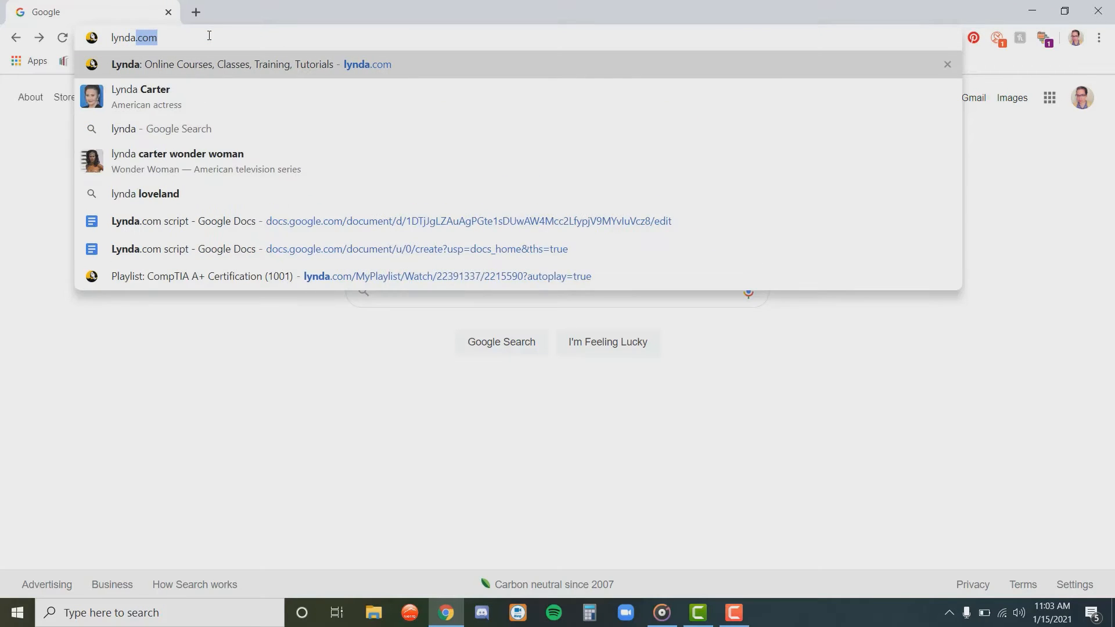
Load lynda.com in Chrome and scroll the homepage down and back up
text(.com)
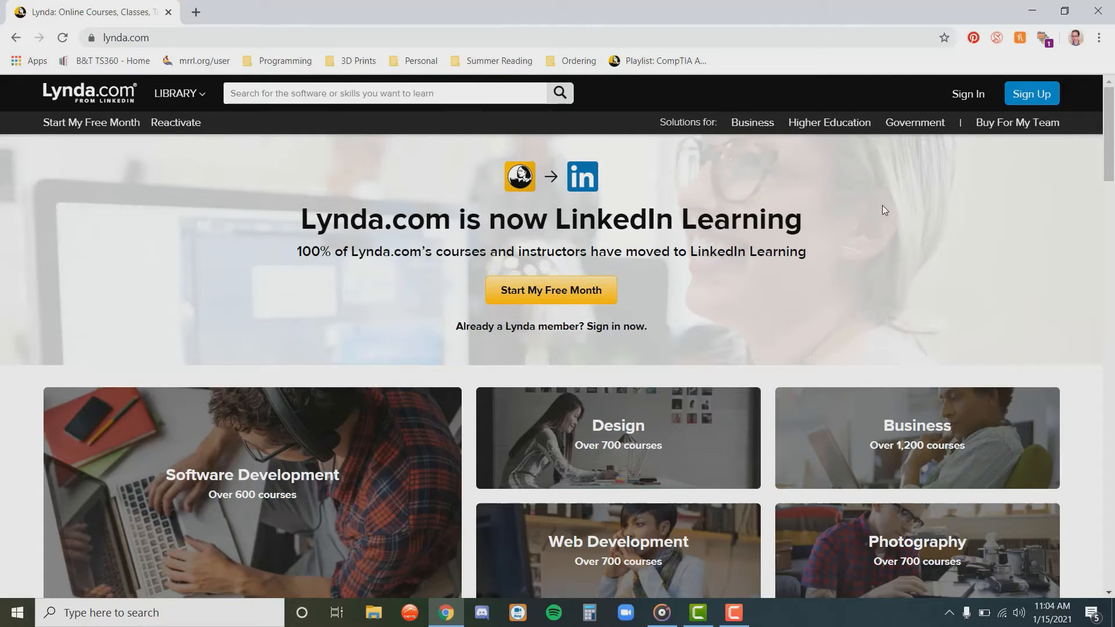
scroll(down, 3)
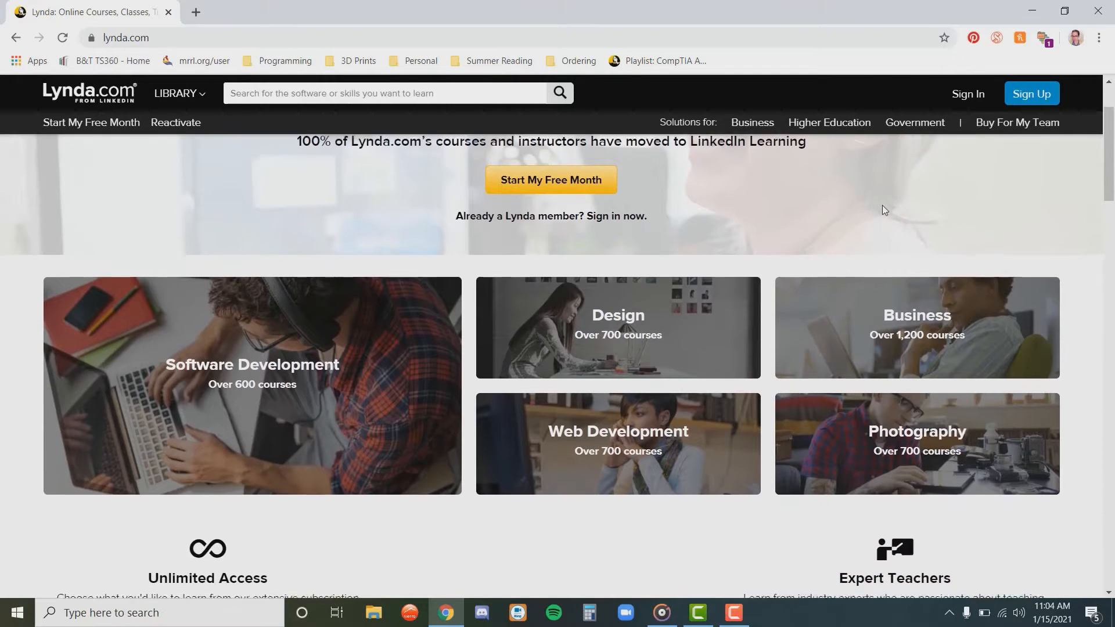
scroll(up, 3)
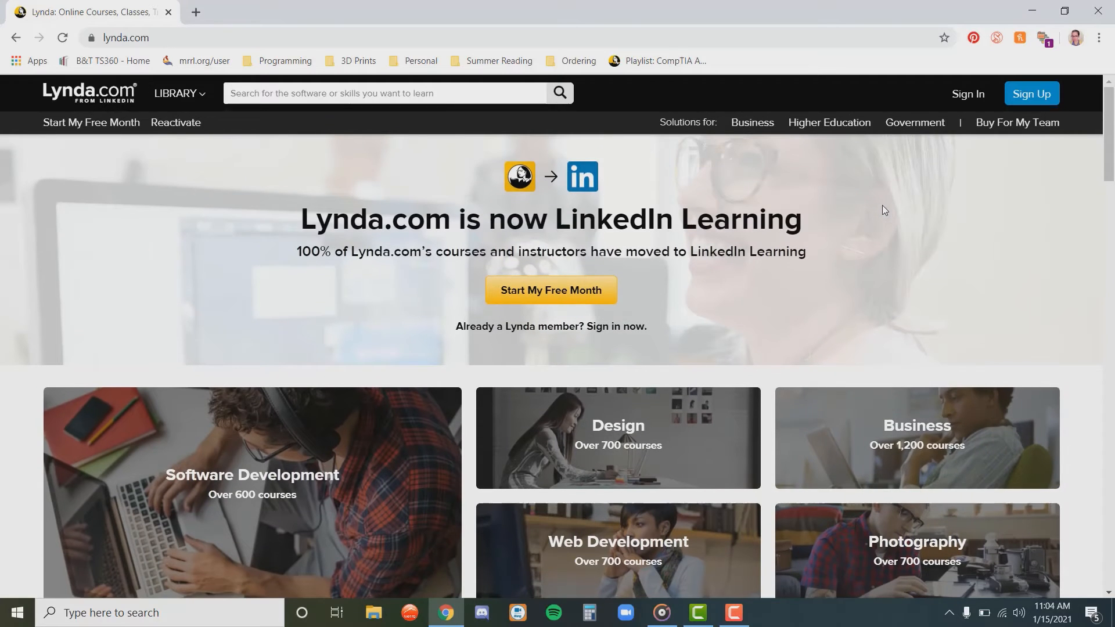
click(967, 93)
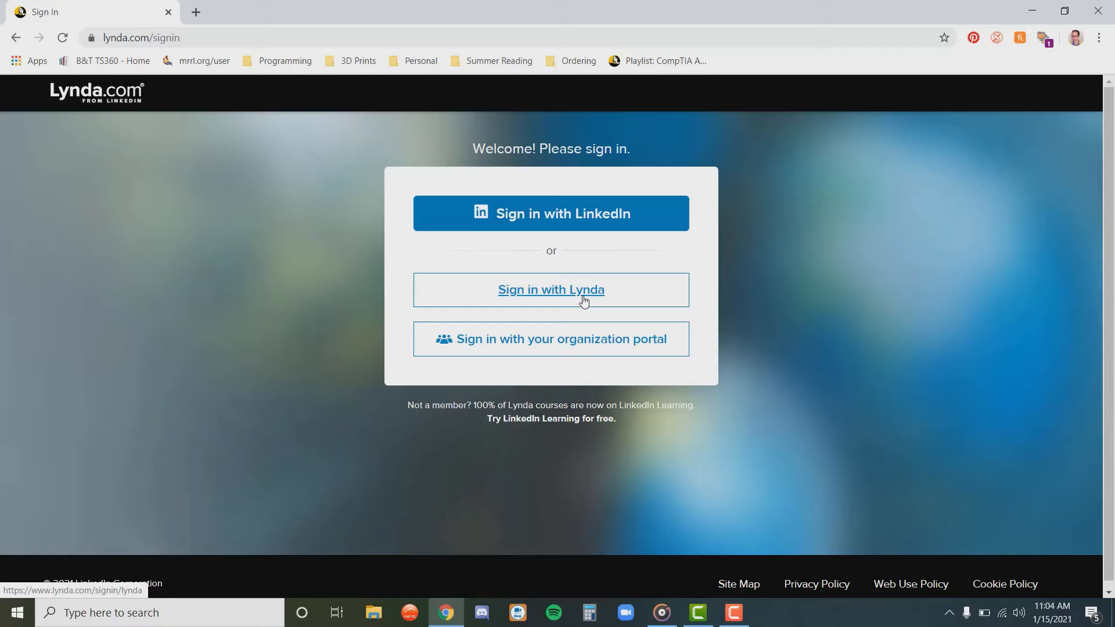
mouse_move(579, 350)
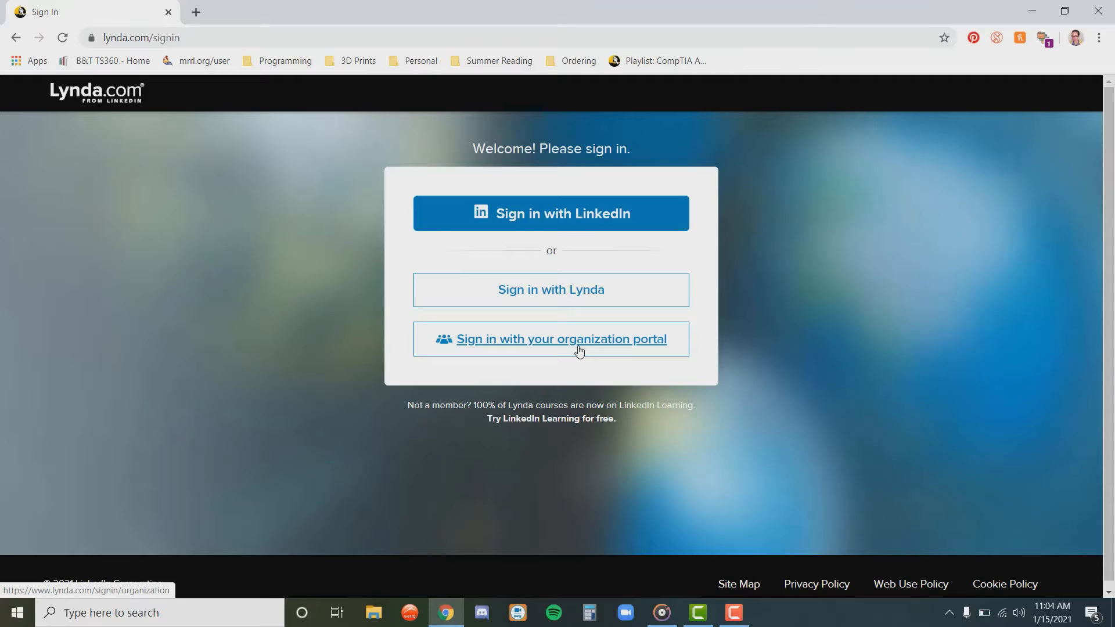
click(560, 339)
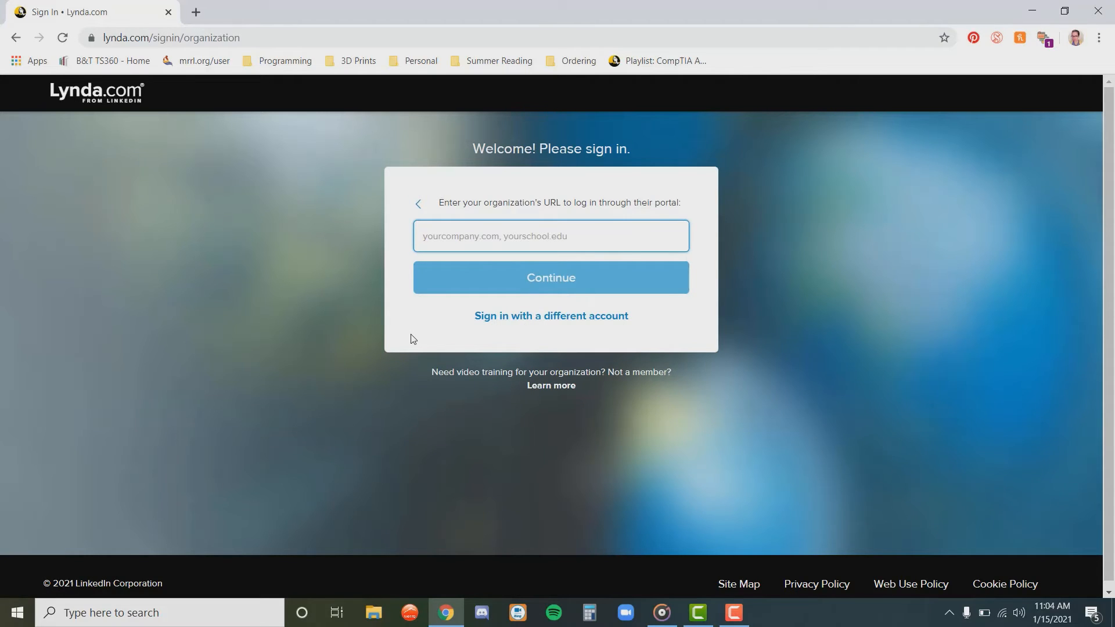
text(www.m)
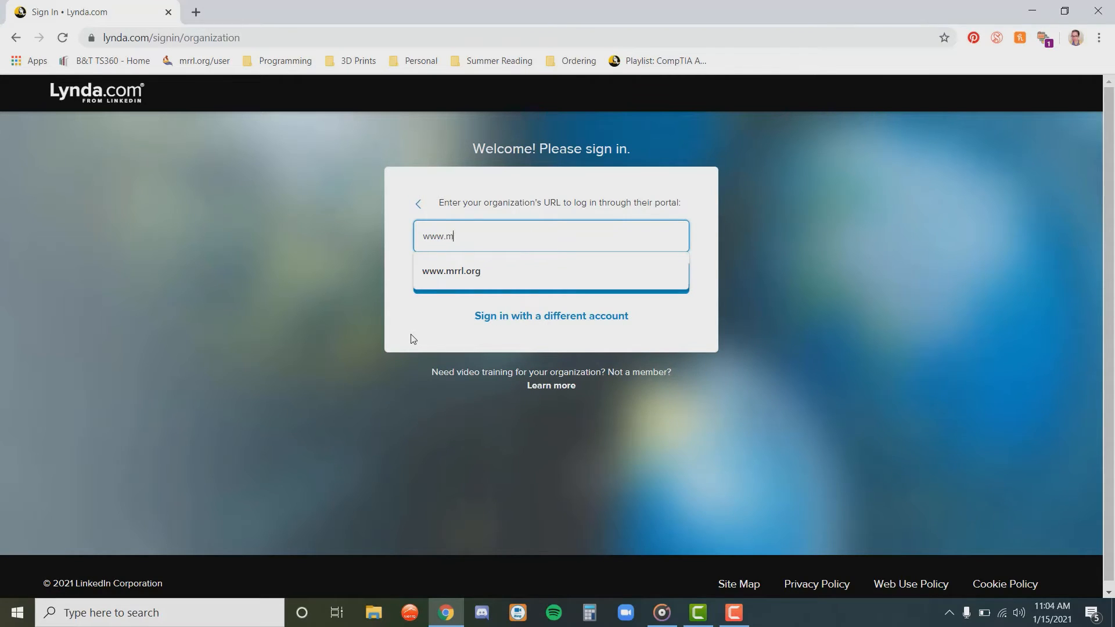
text(rrl.org)
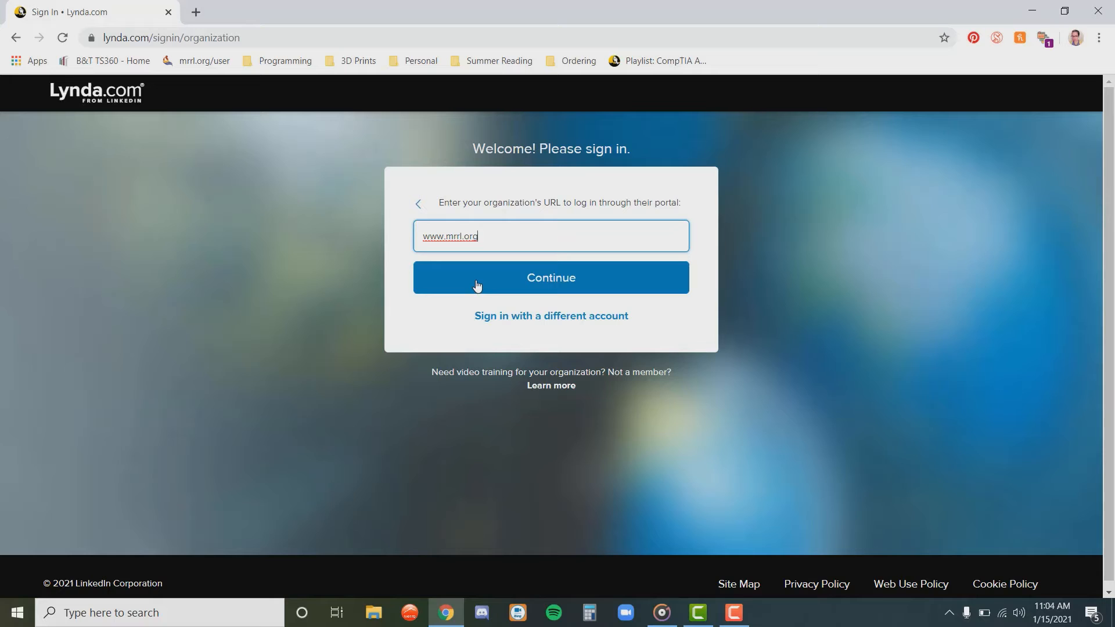
click(551, 278)
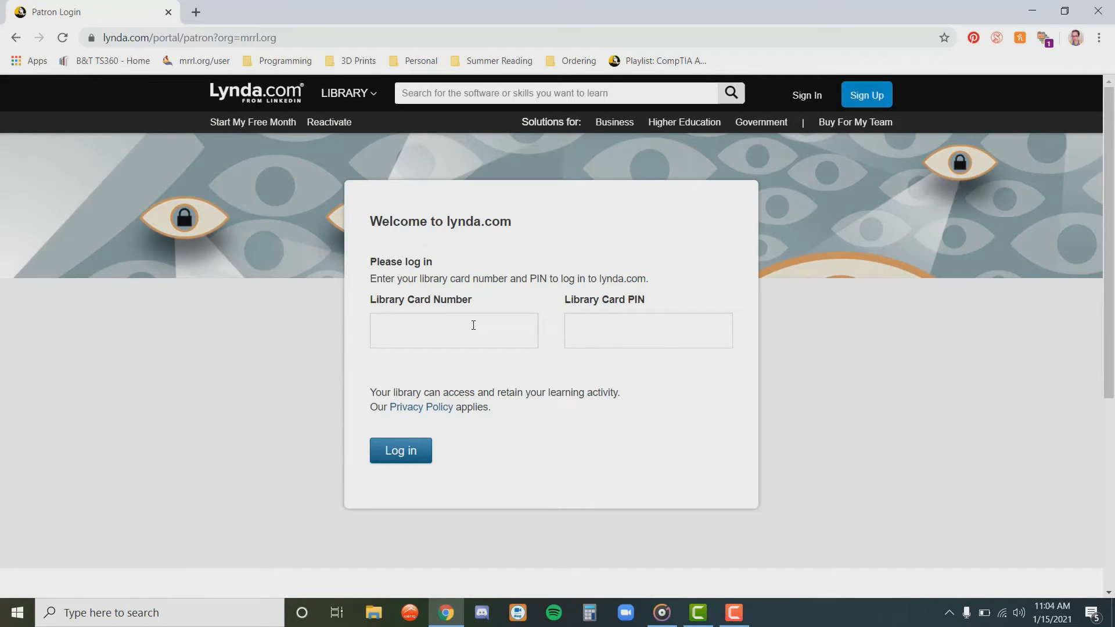
click(454, 330)
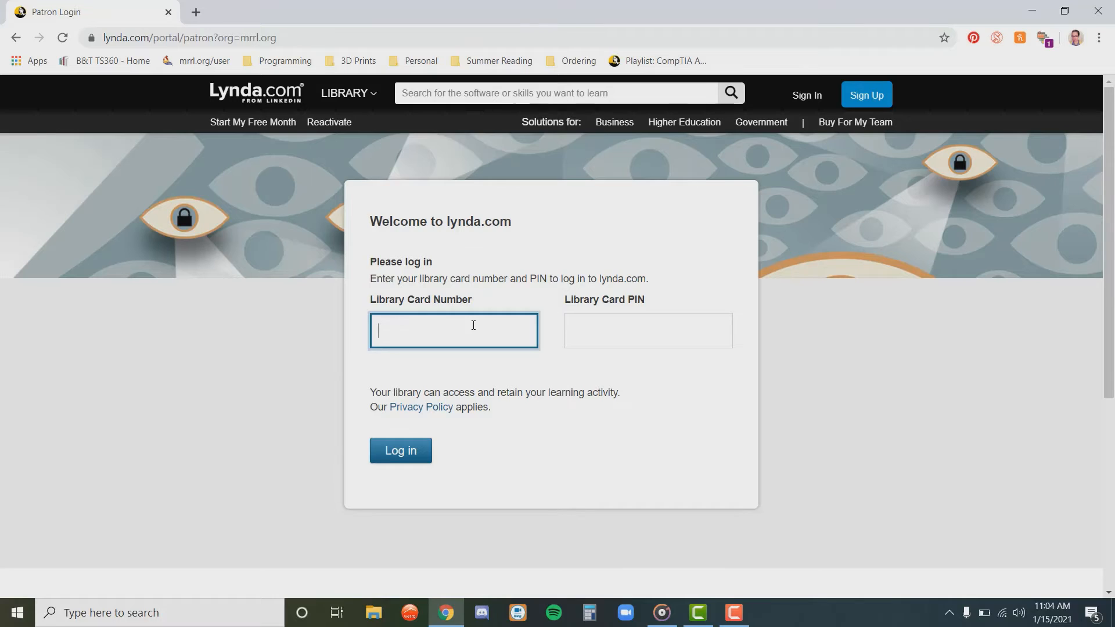
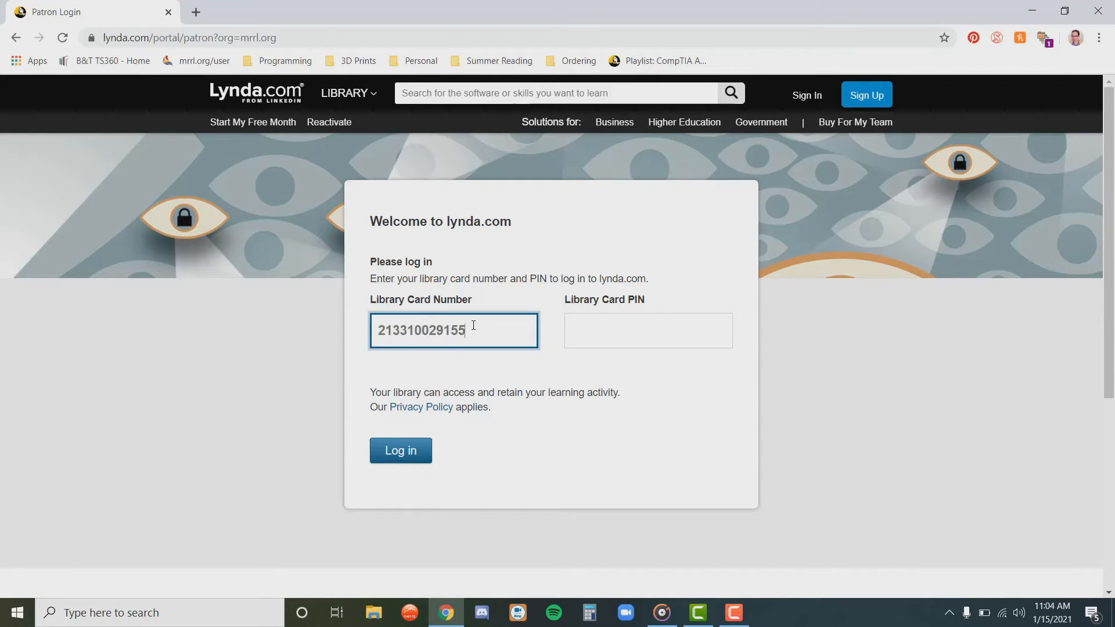
click(647, 329)
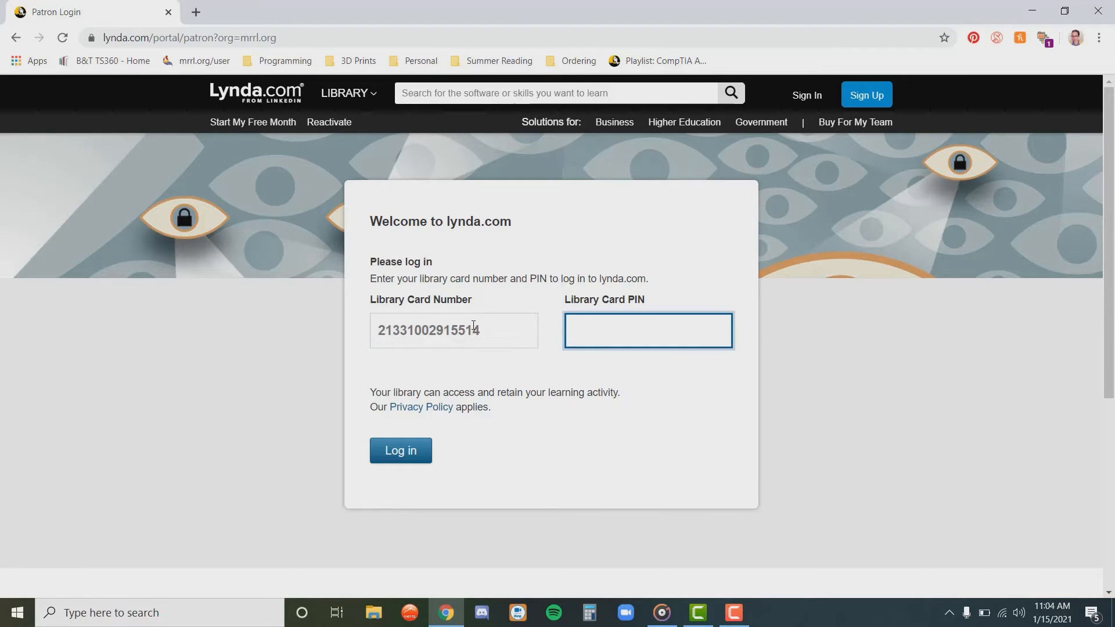
text(••)
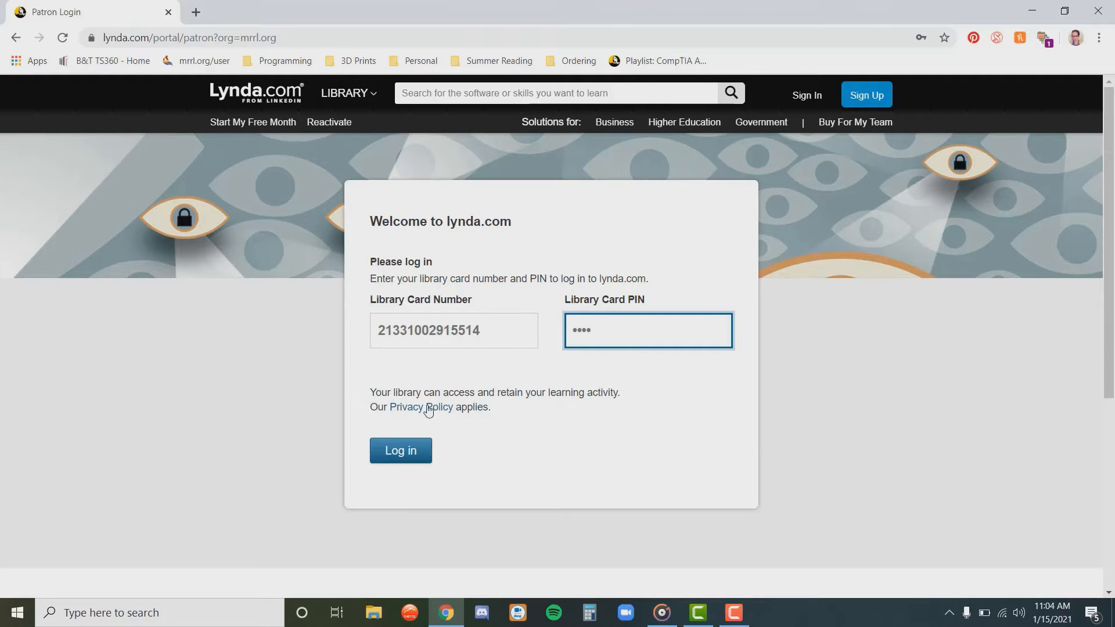
click(400, 450)
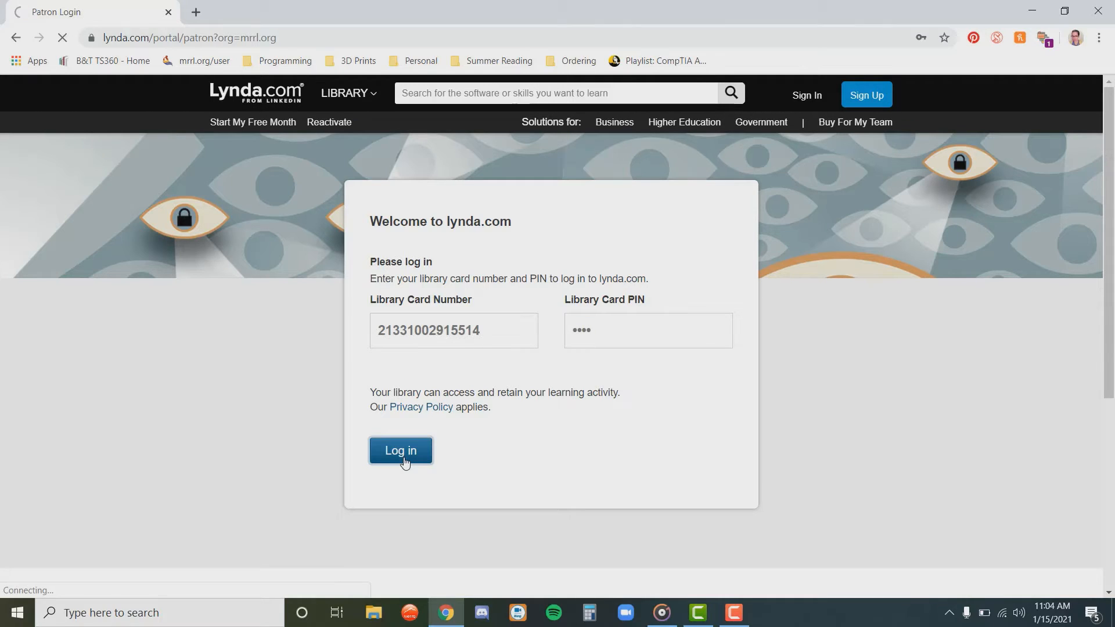
click(400, 450)
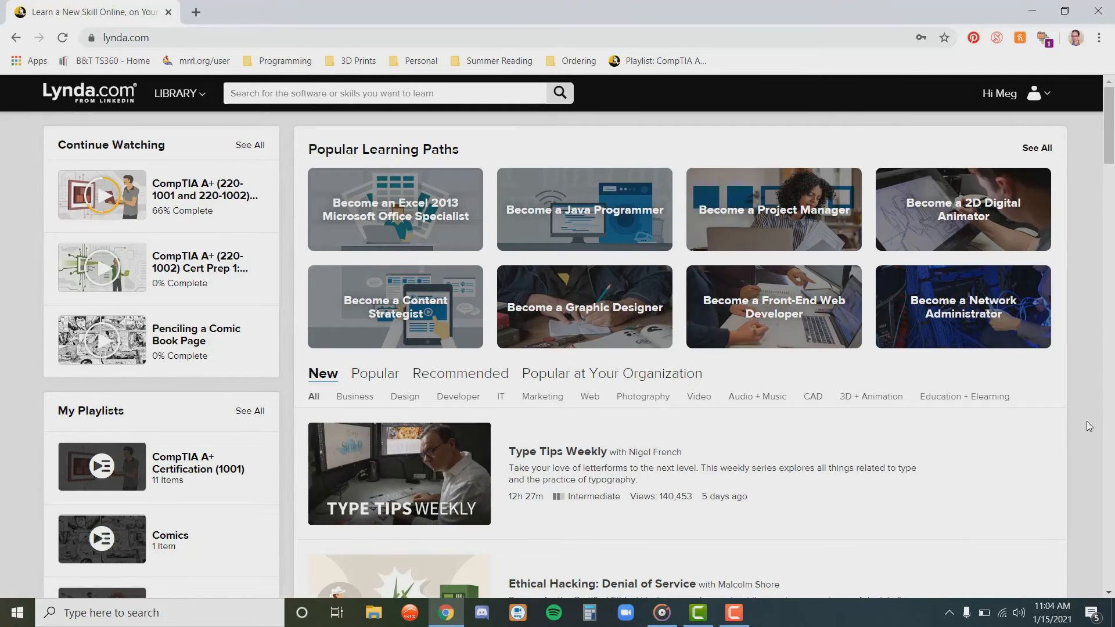
Open the LIBRARY menu to show Design's topics, software and learning paths
scroll(down, 3)
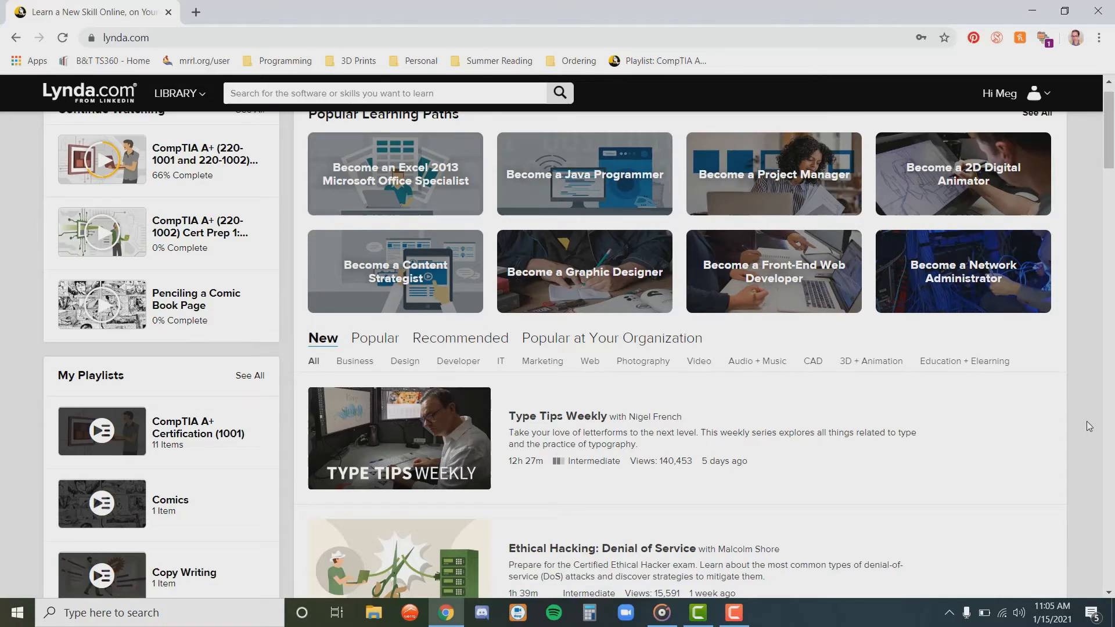
scroll(up, 3)
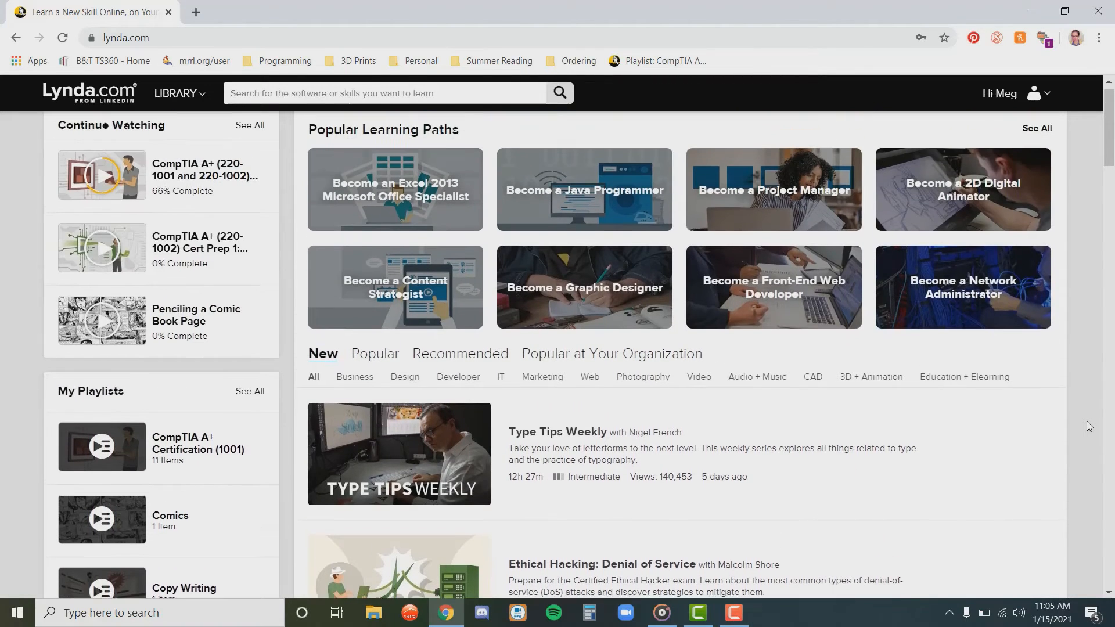
scroll(up, 3)
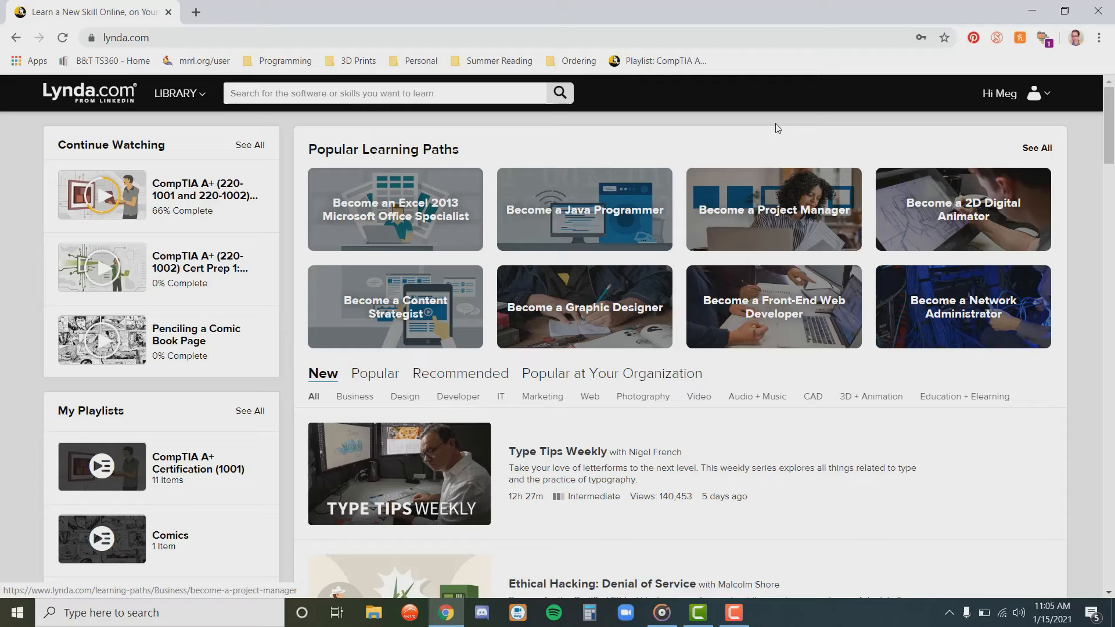
mouse_move(366, 123)
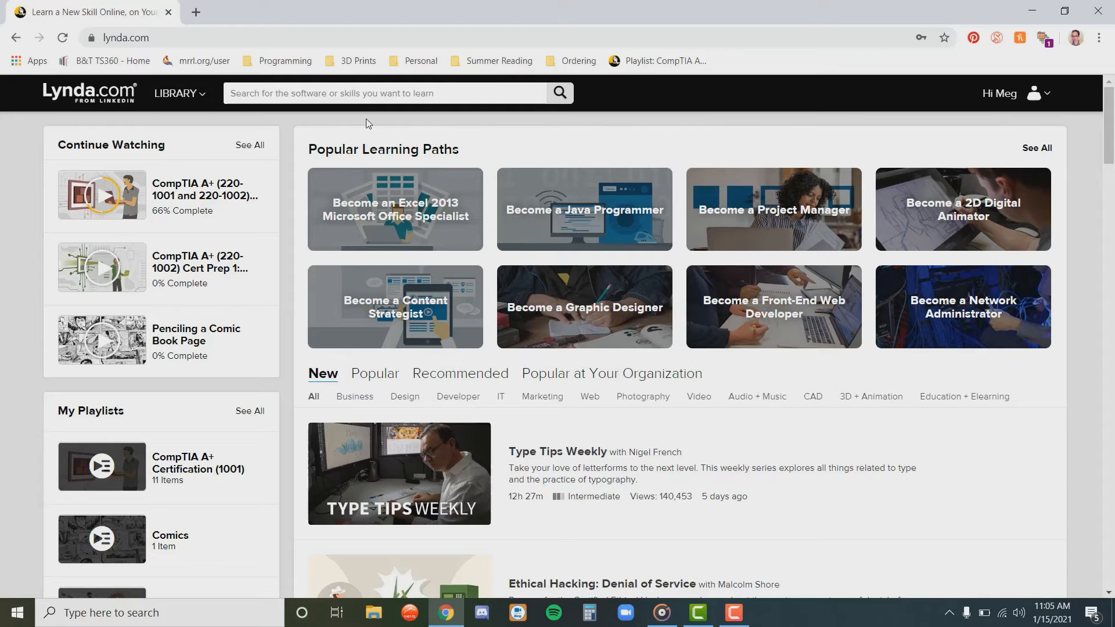
click(177, 93)
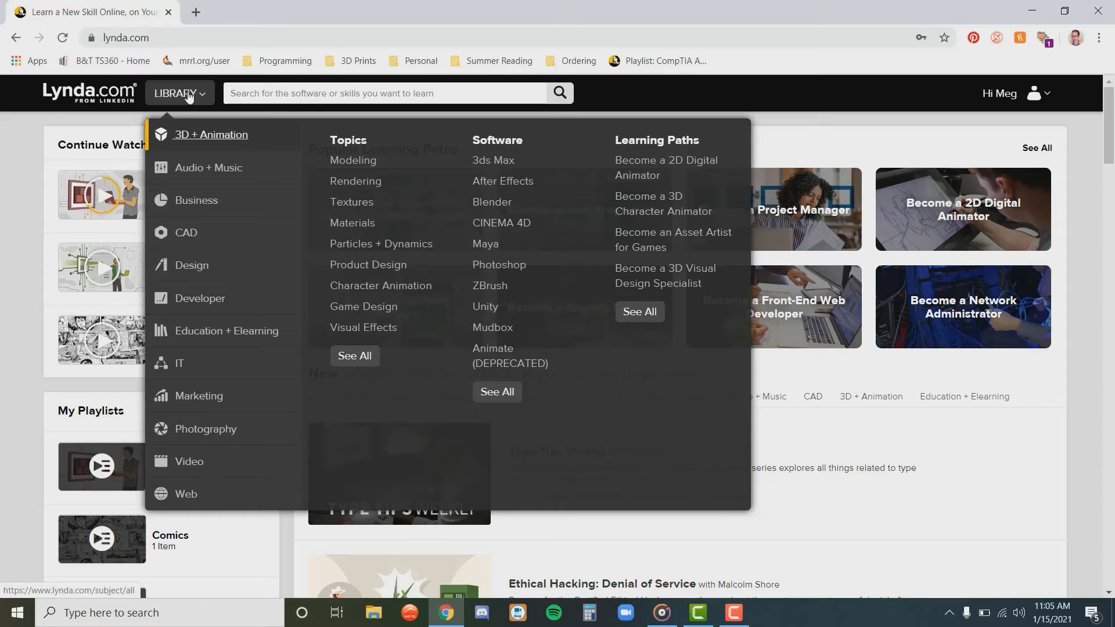
mouse_move(194, 127)
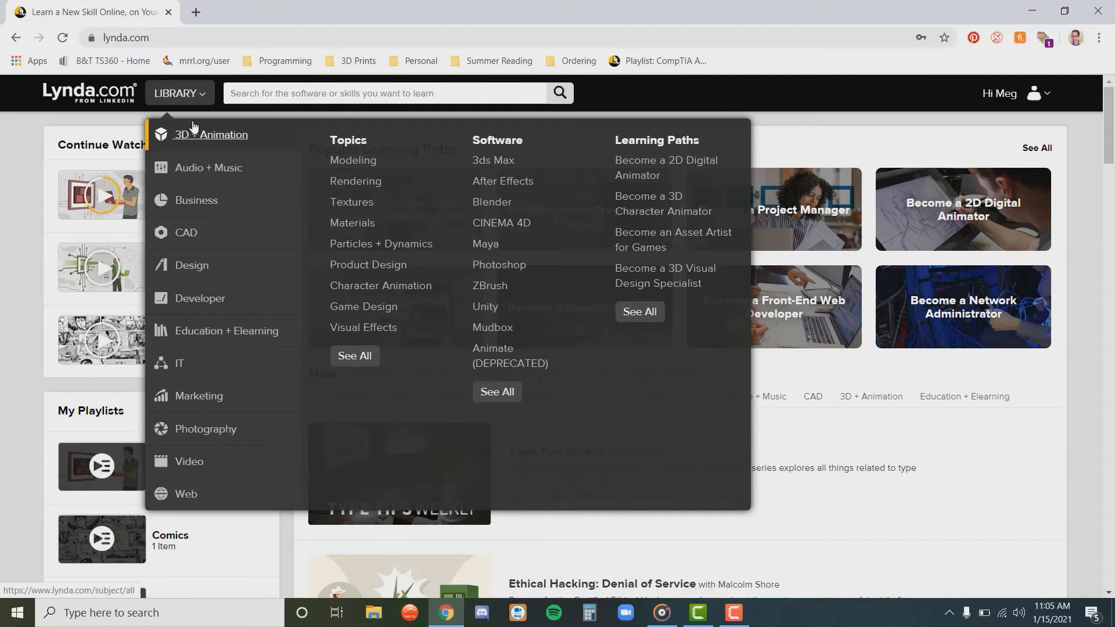
mouse_move(208, 169)
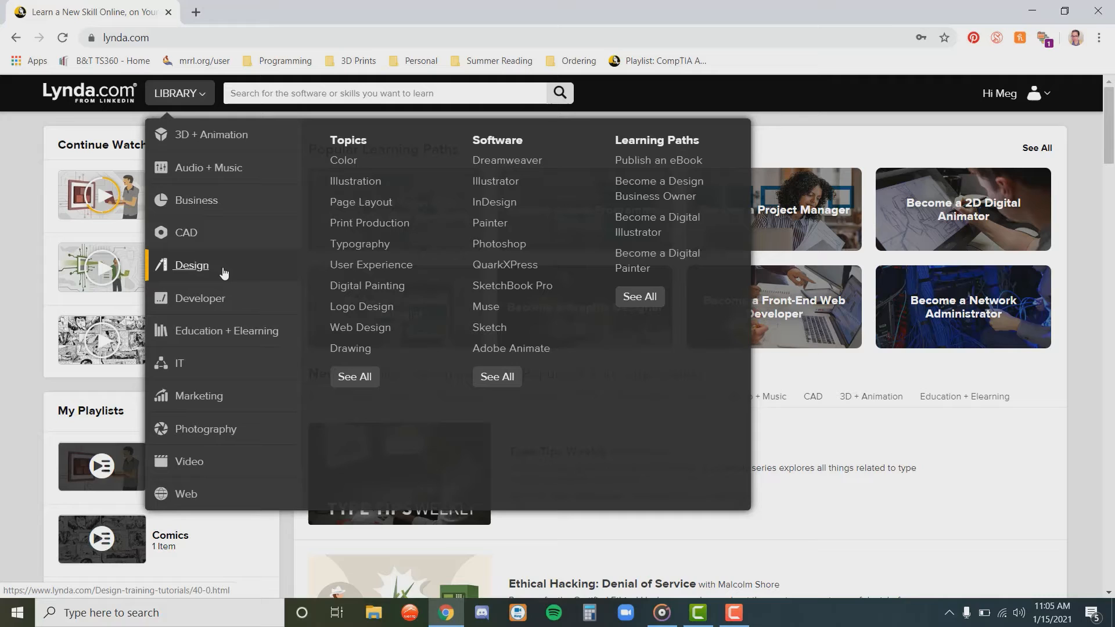
mouse_move(499, 244)
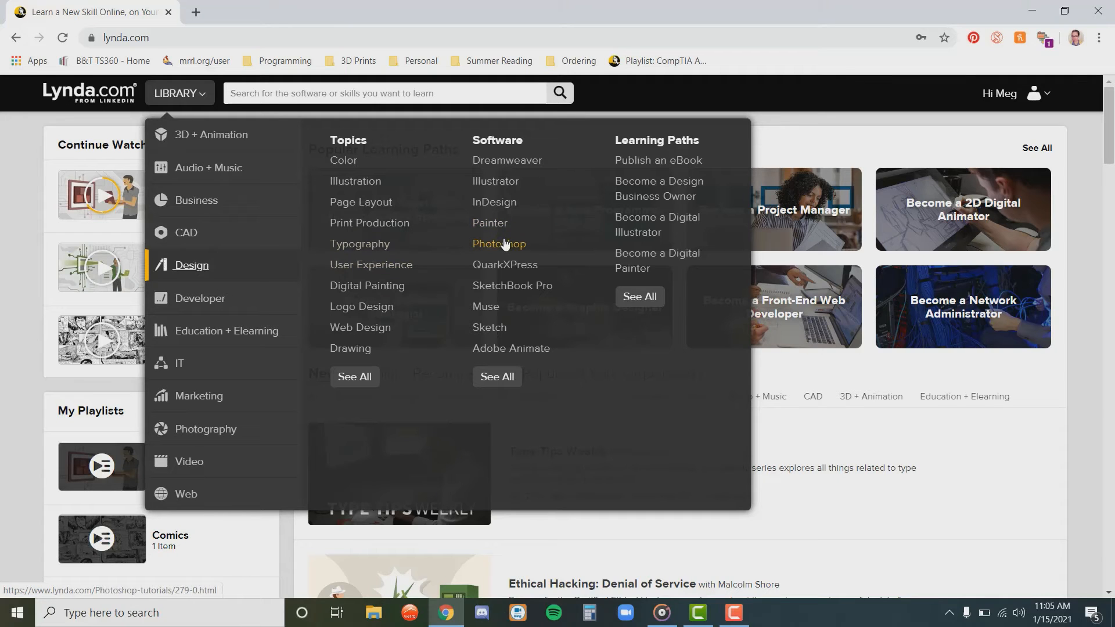
Open the Photoshop Training and Tutorials page and scroll down to the course list
click(498, 244)
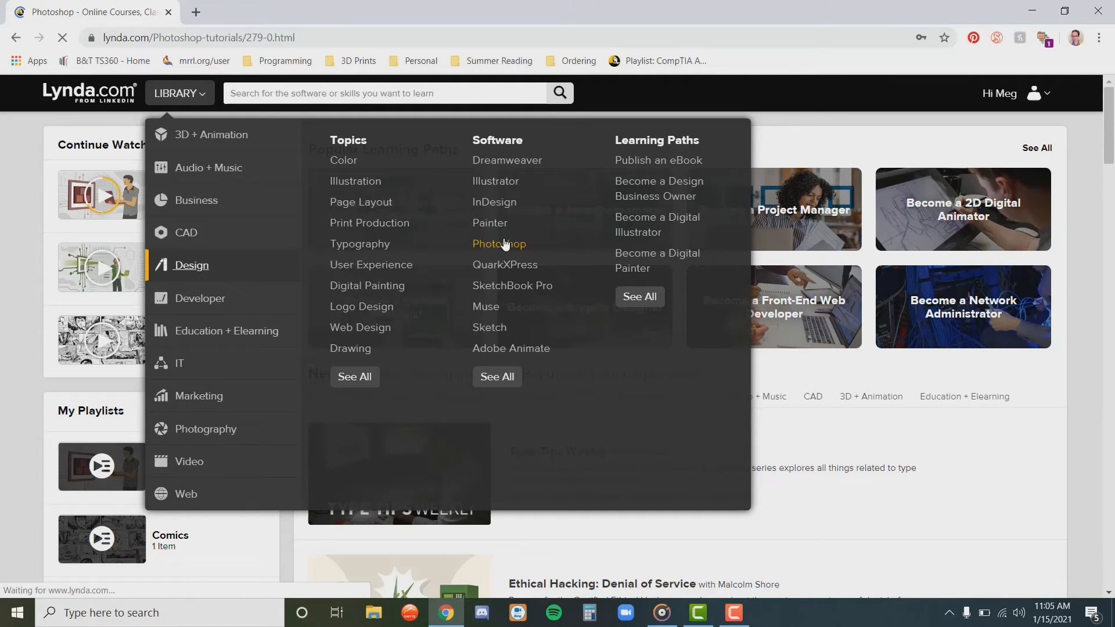
click(498, 244)
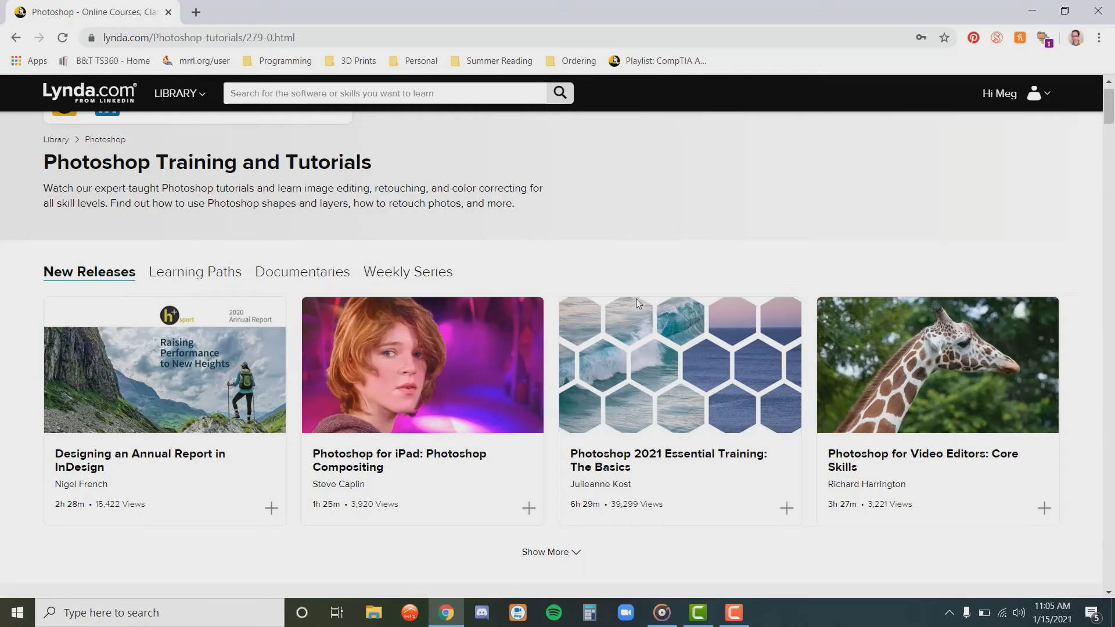
scroll(down, 3)
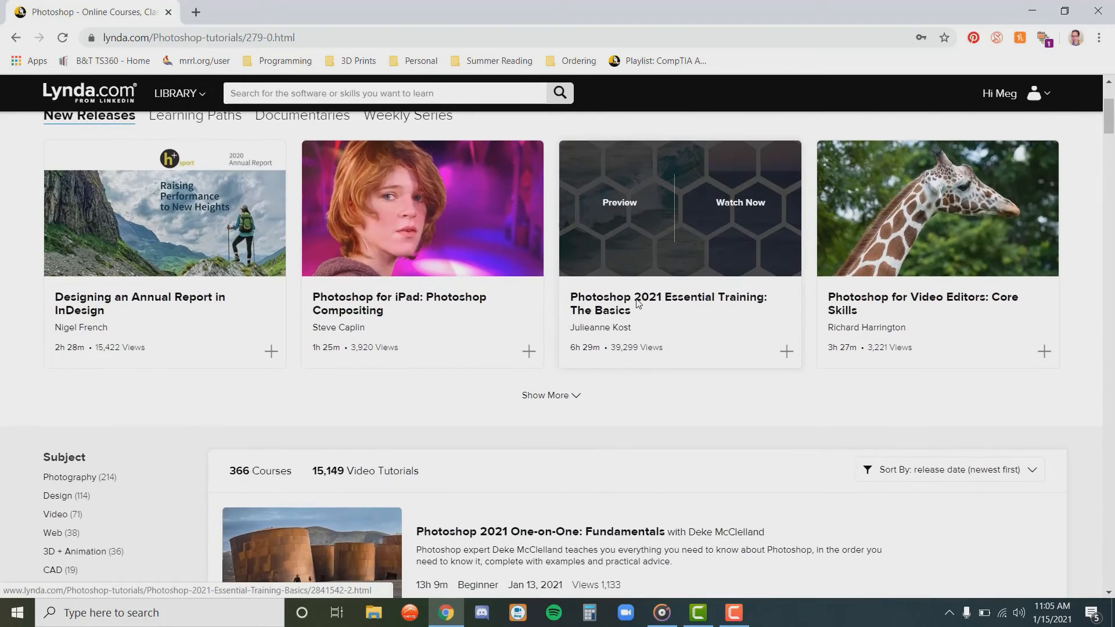
scroll(down, 3)
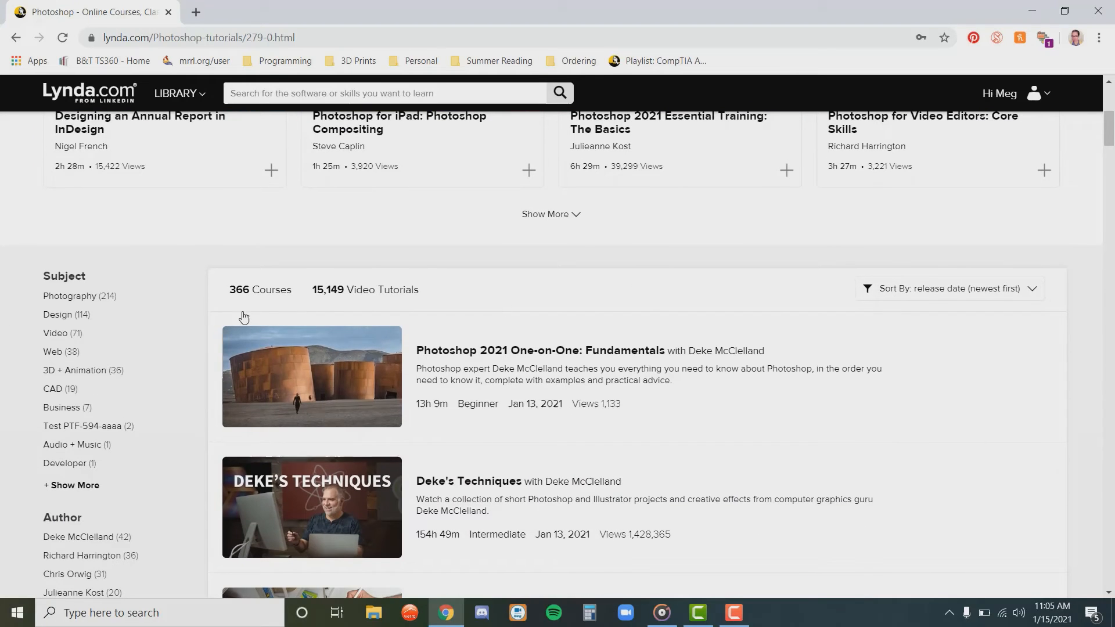
mouse_move(835, 292)
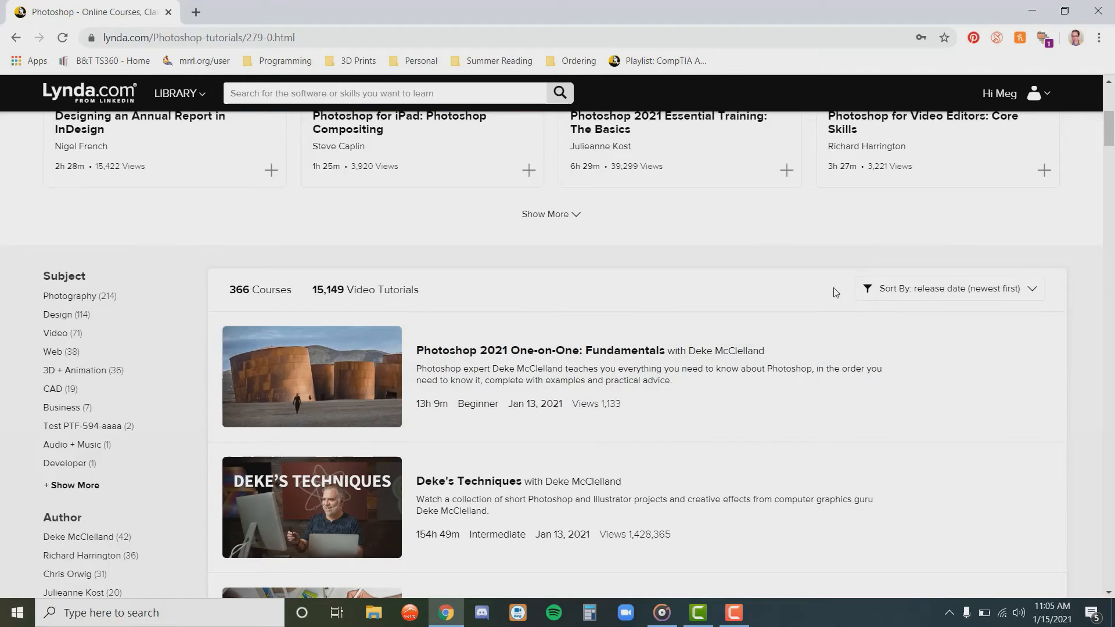
Check the Sort By options and browse to Photoshop 2021 Essential Training: Photography's playlist menu
click(949, 289)
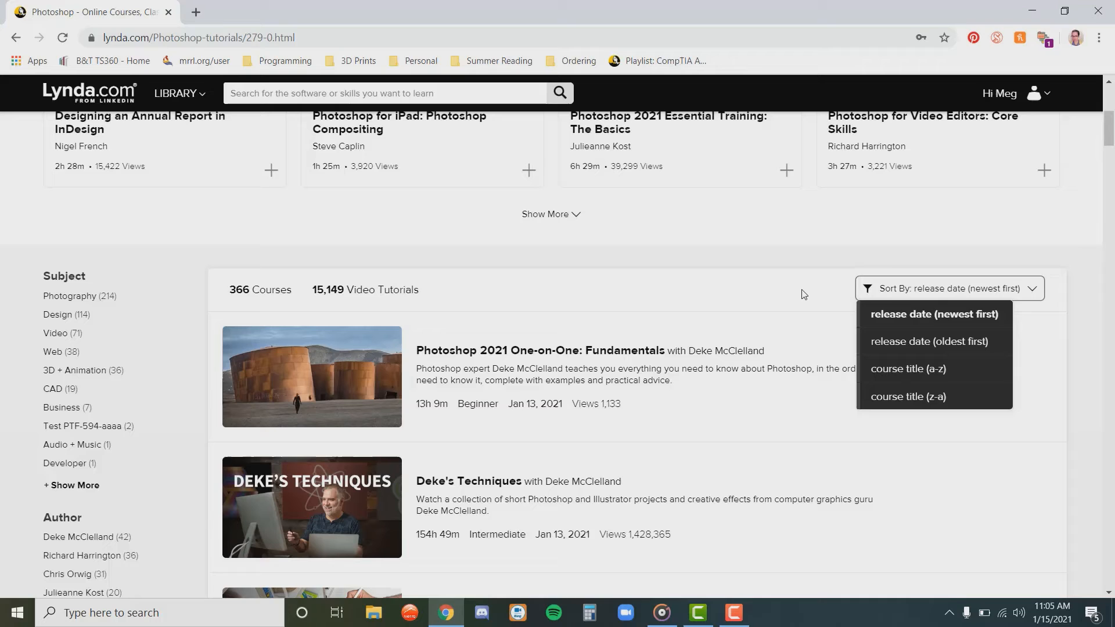
scroll(down, 3)
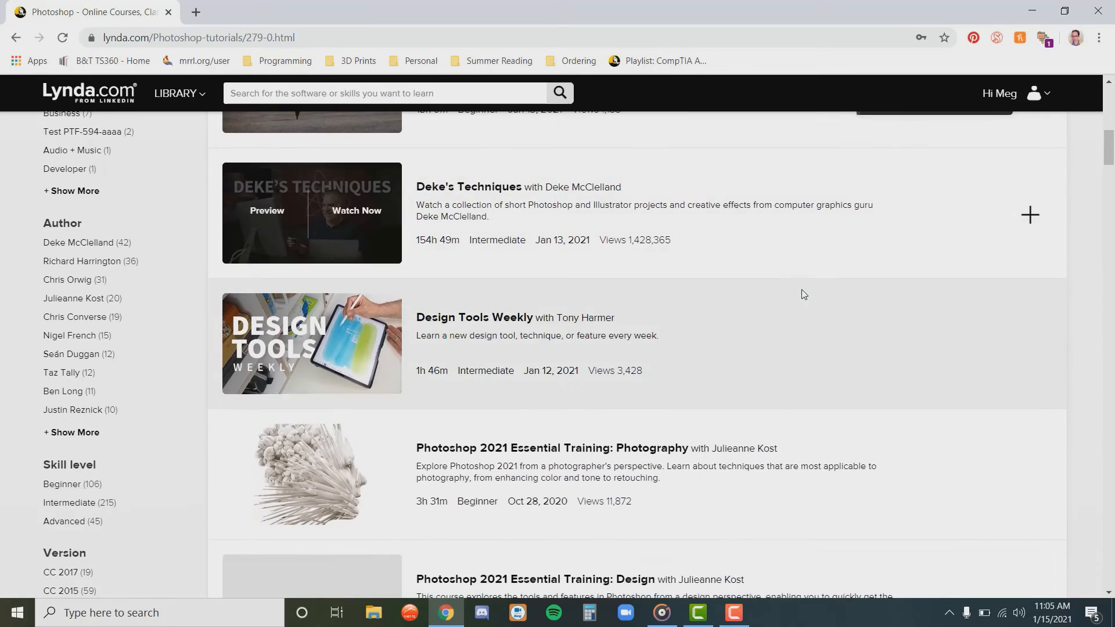
scroll(down, 3)
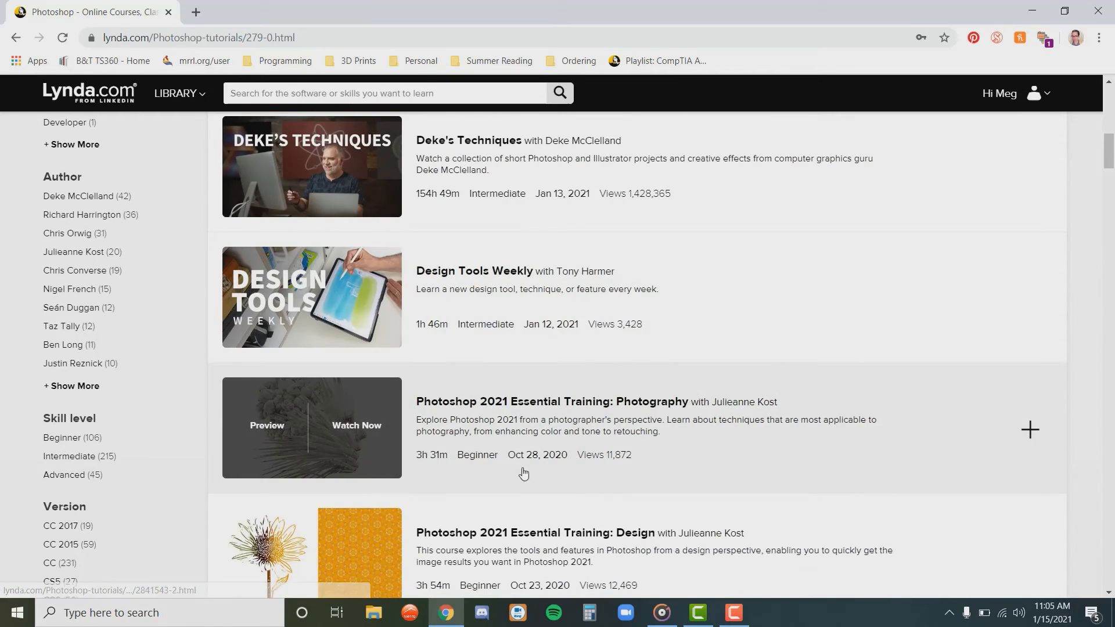
mouse_move(535, 457)
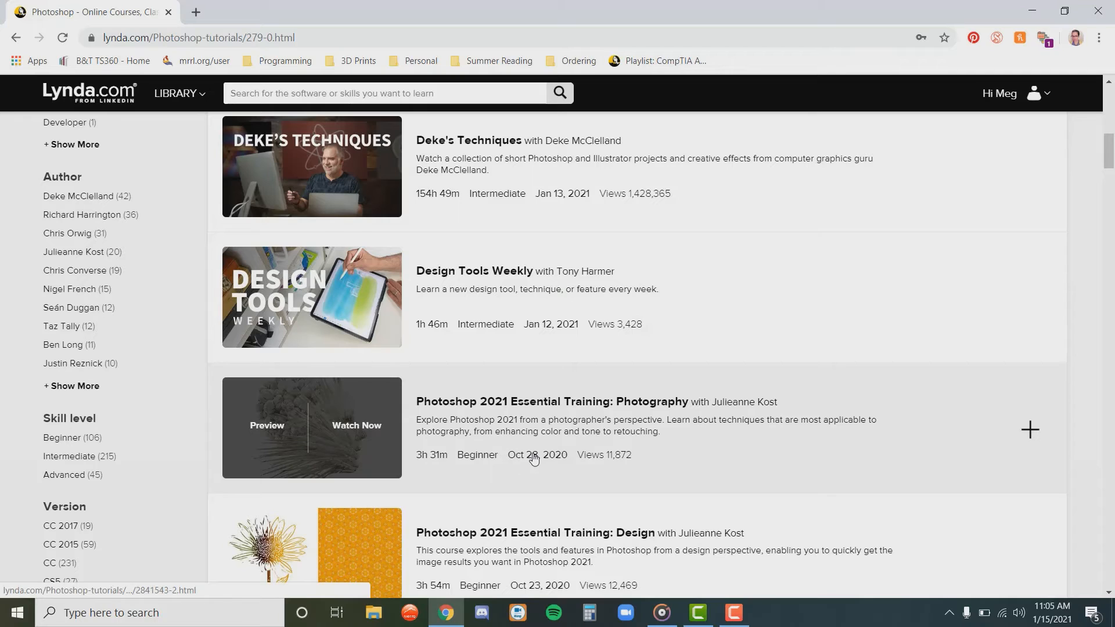
mouse_move(615, 460)
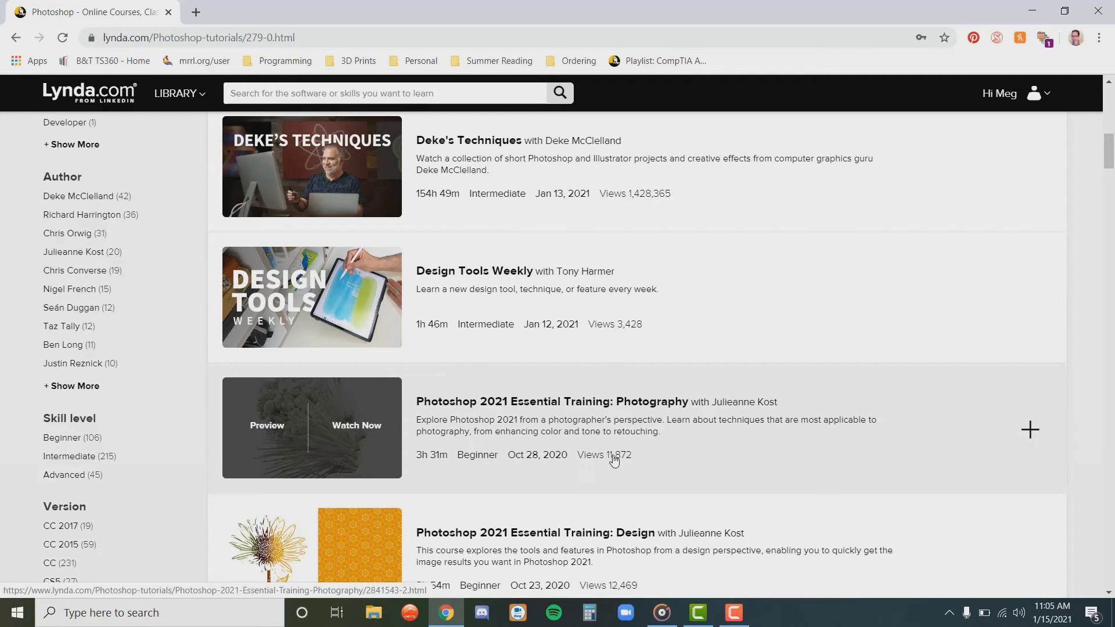
mouse_move(718, 451)
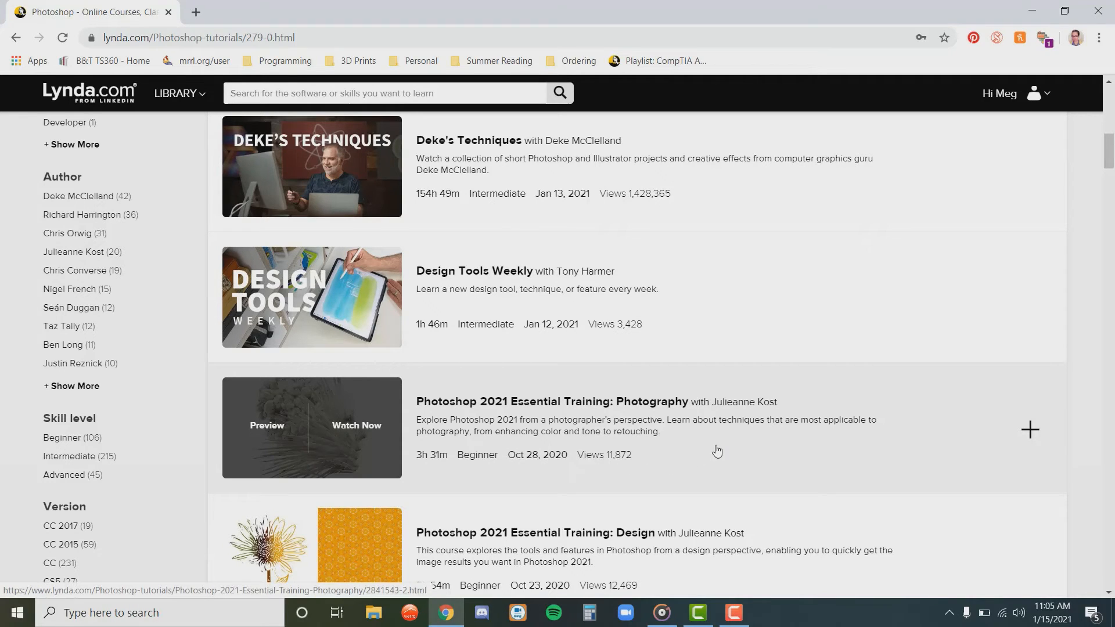
mouse_move(254, 447)
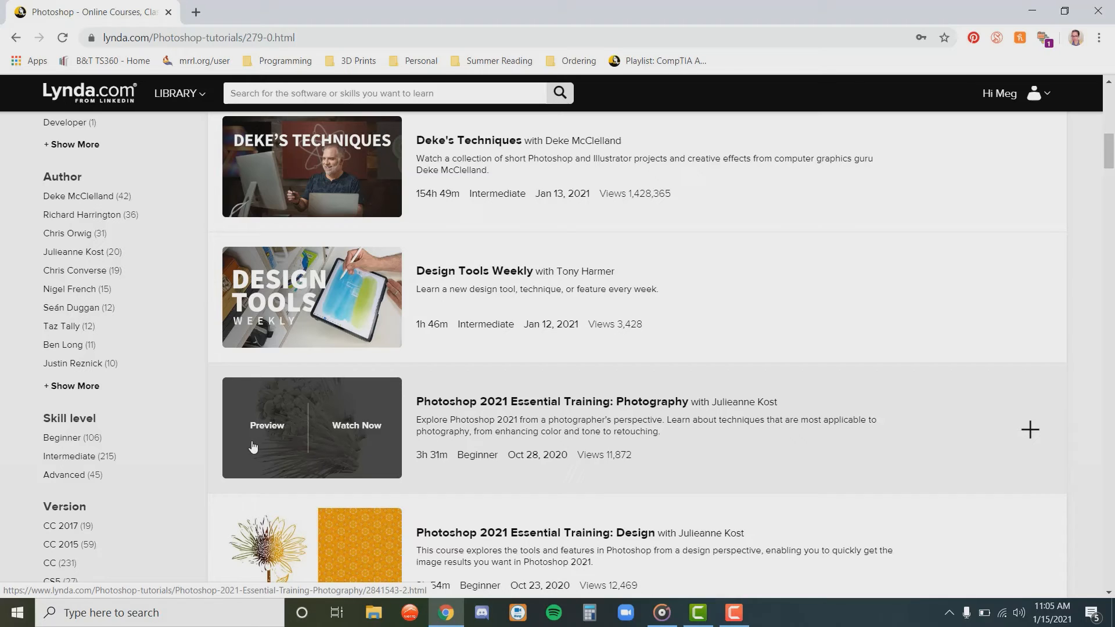
mouse_move(461, 432)
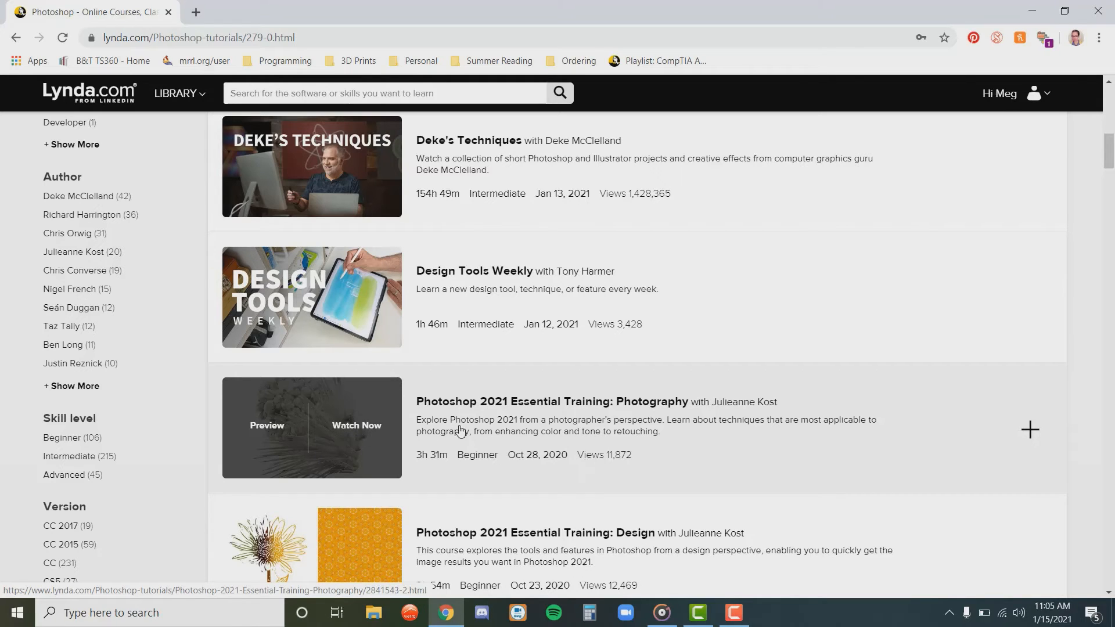
mouse_move(853, 404)
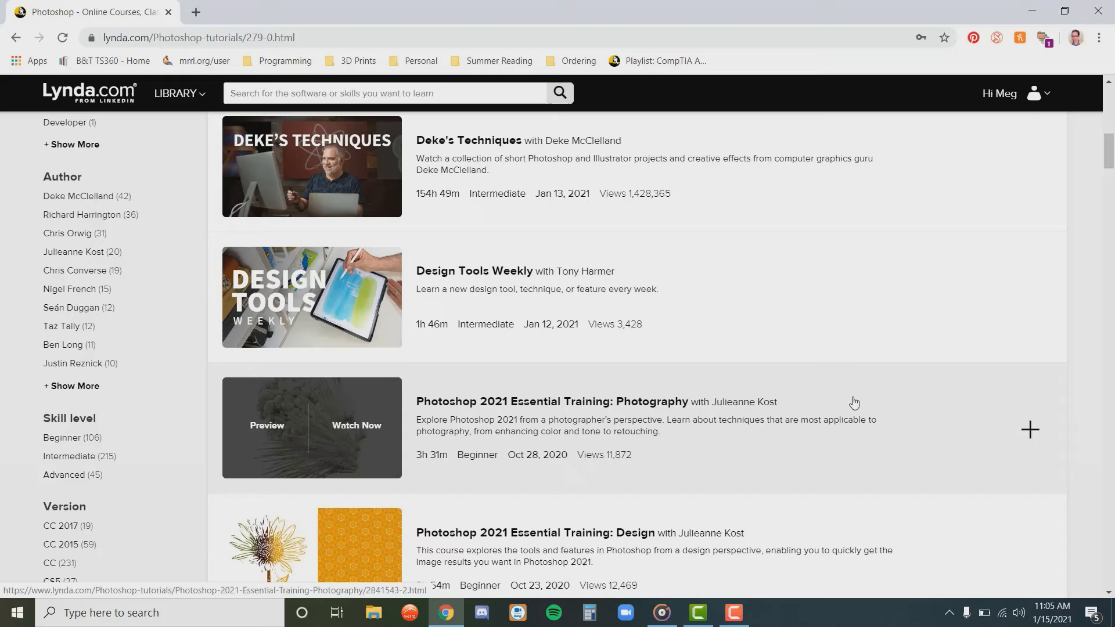
click(1029, 429)
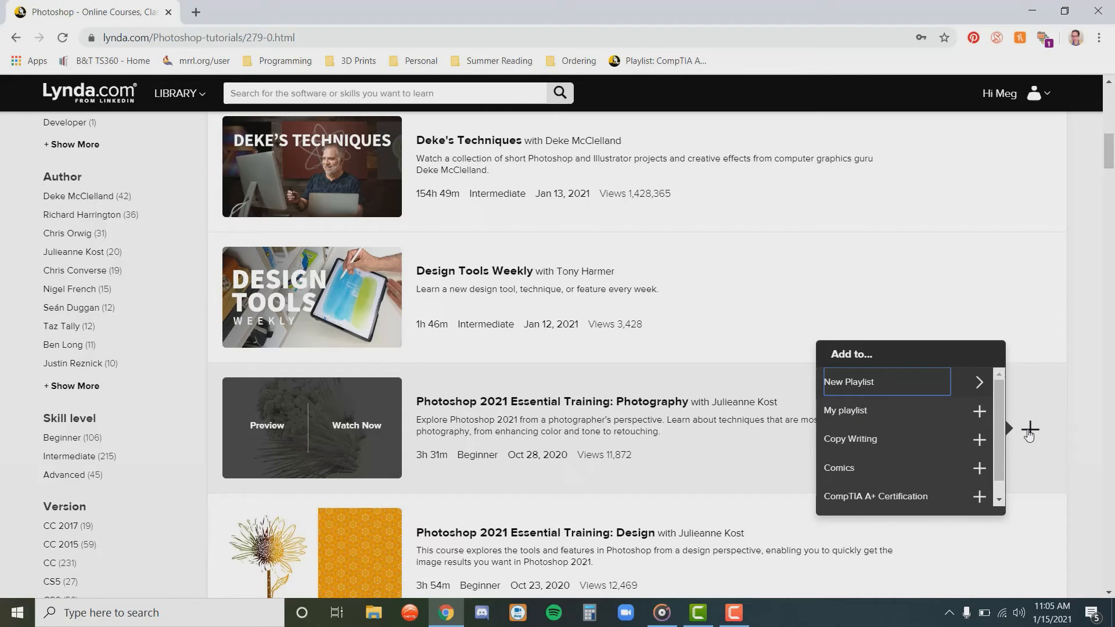
mouse_move(995, 436)
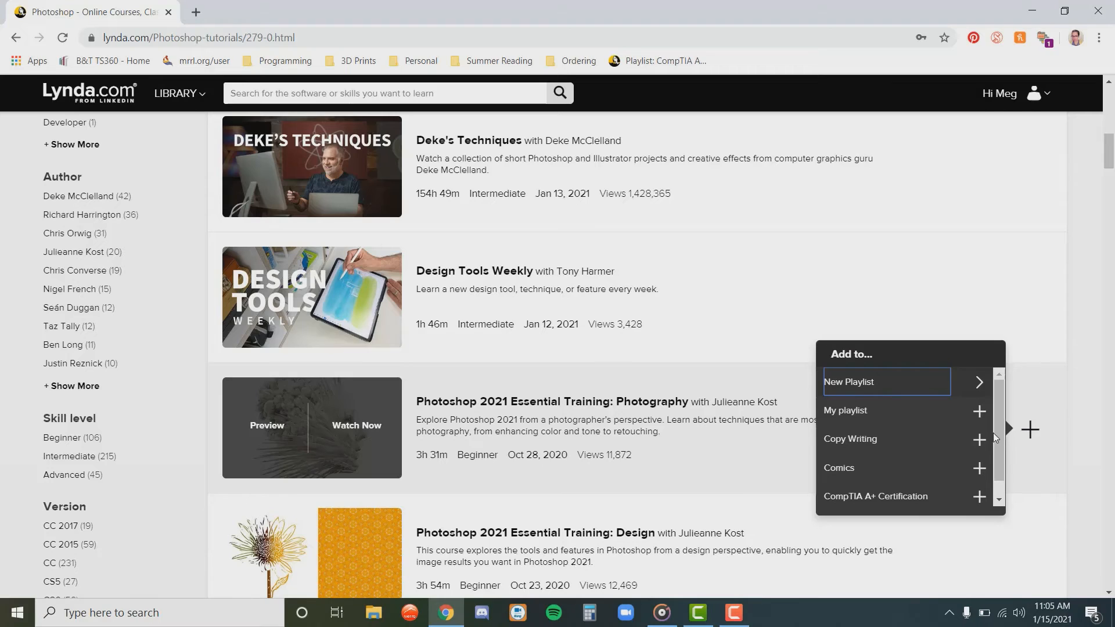
mouse_move(939, 453)
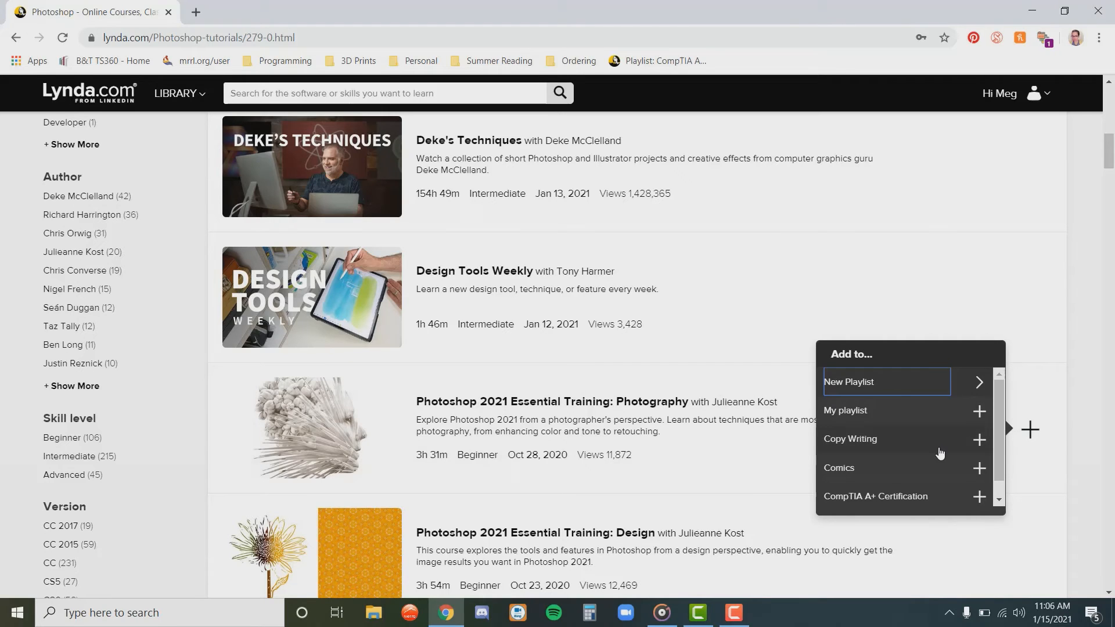
mouse_move(939, 394)
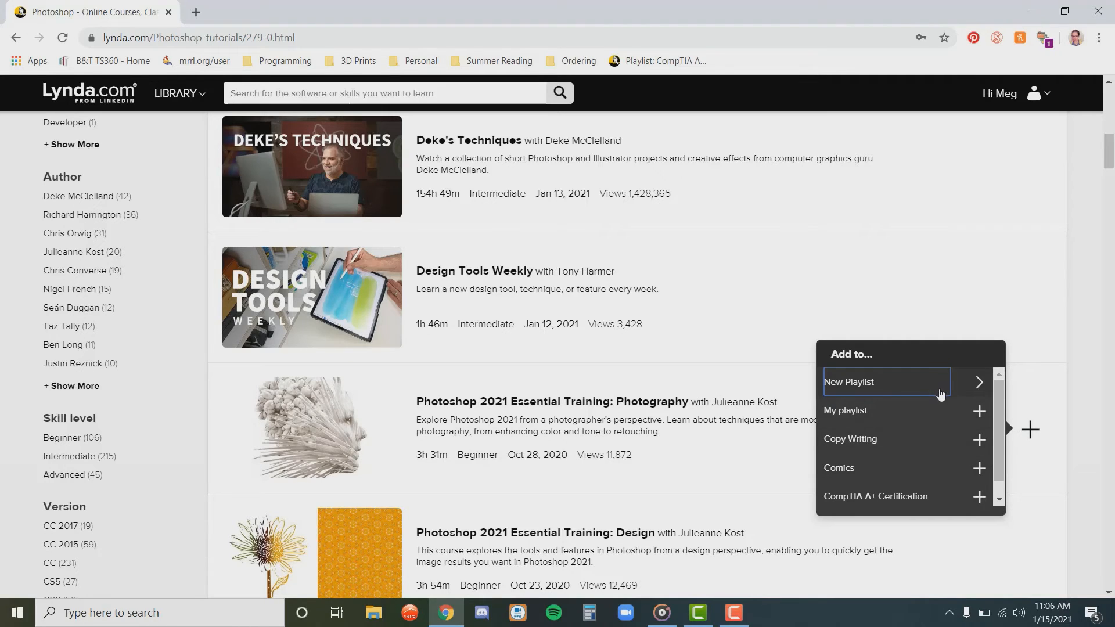
mouse_move(979, 415)
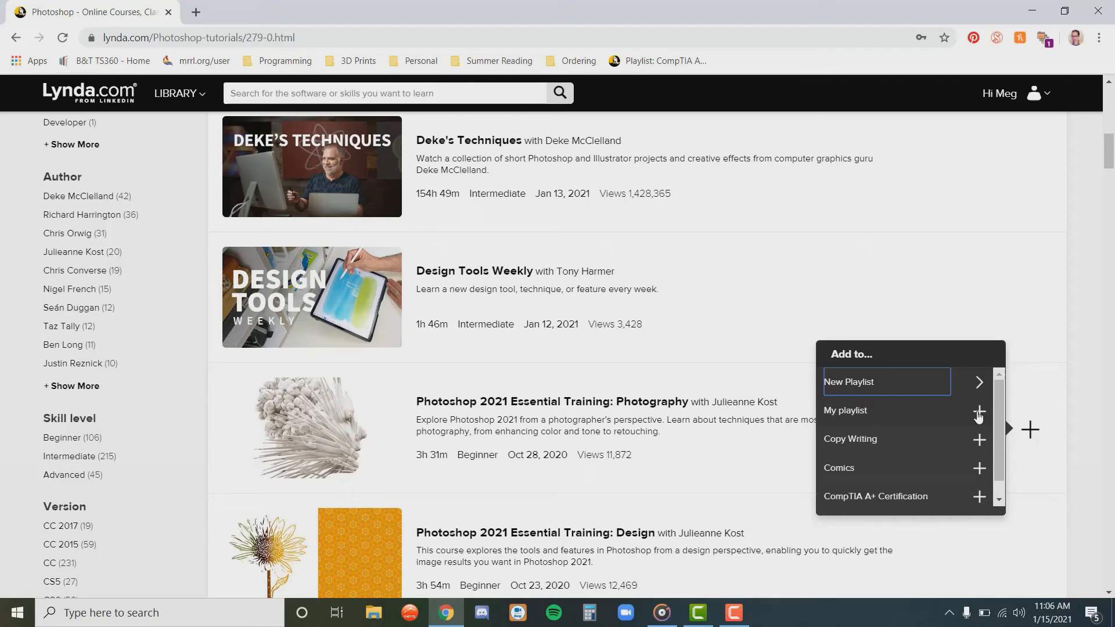
Choose My playlist in the Add to menu for the Photography course, then close the menu
click(979, 415)
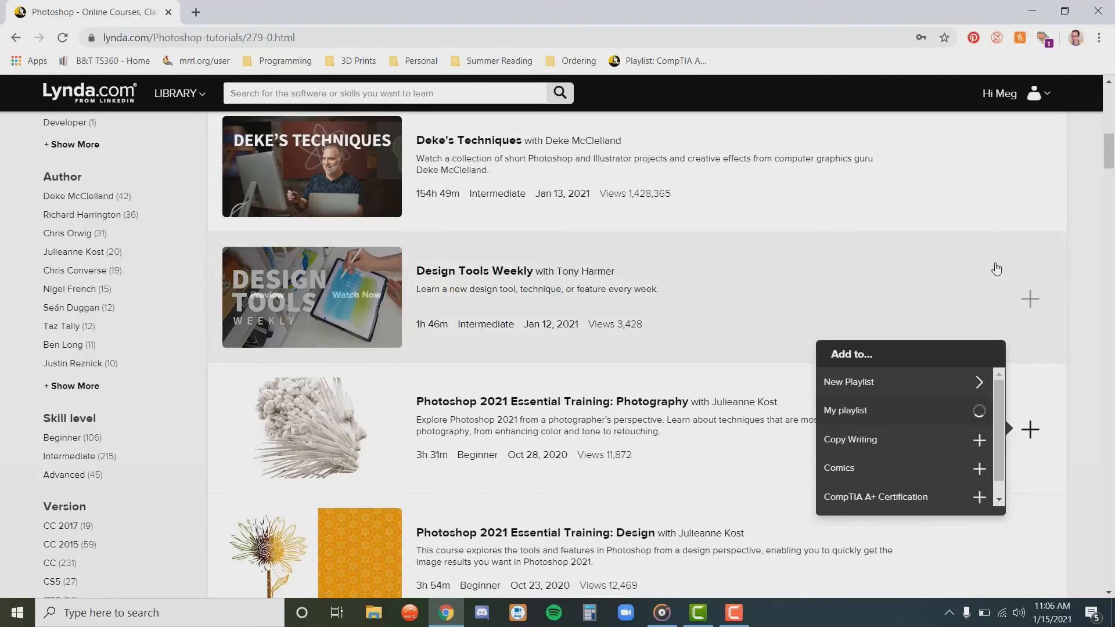
click(1034, 93)
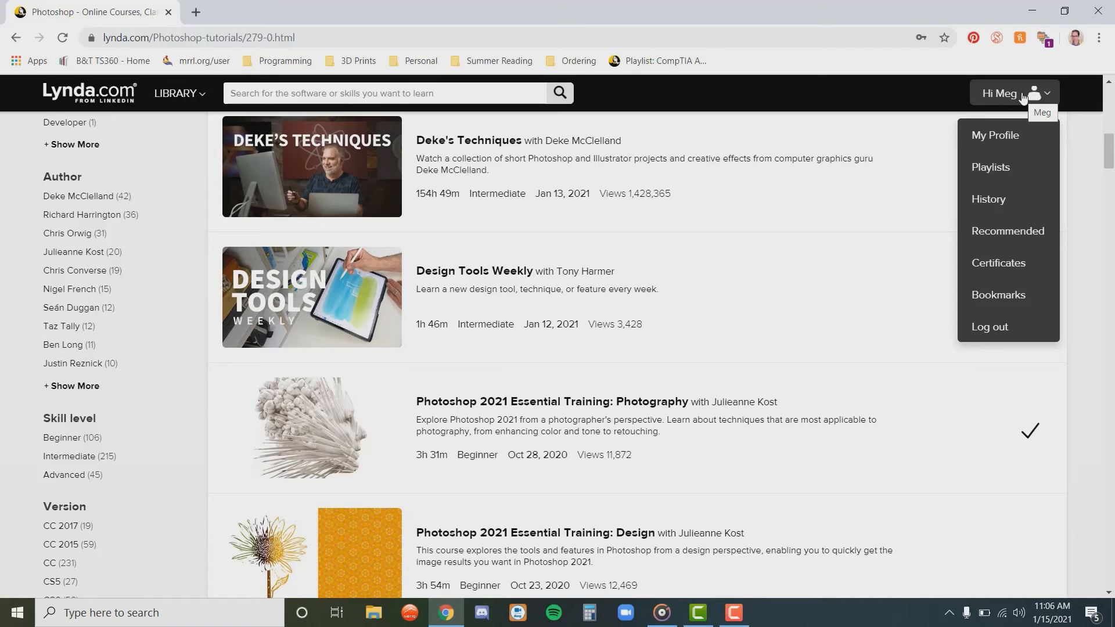
mouse_move(1011, 96)
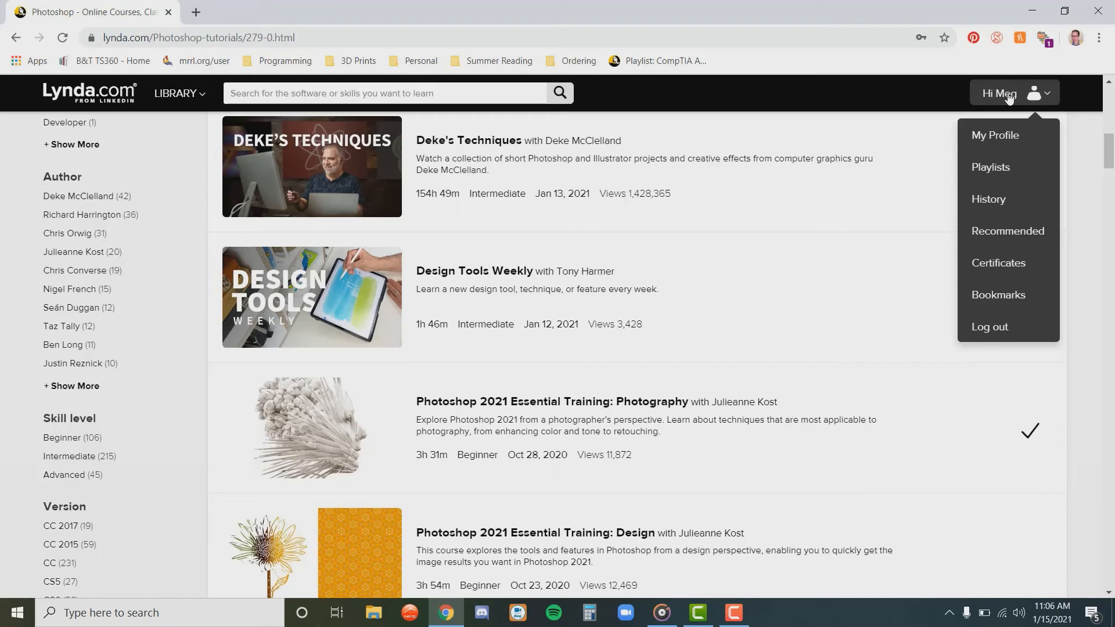
Choose Playlists from the Hi account dropdown to open My playlist
click(991, 167)
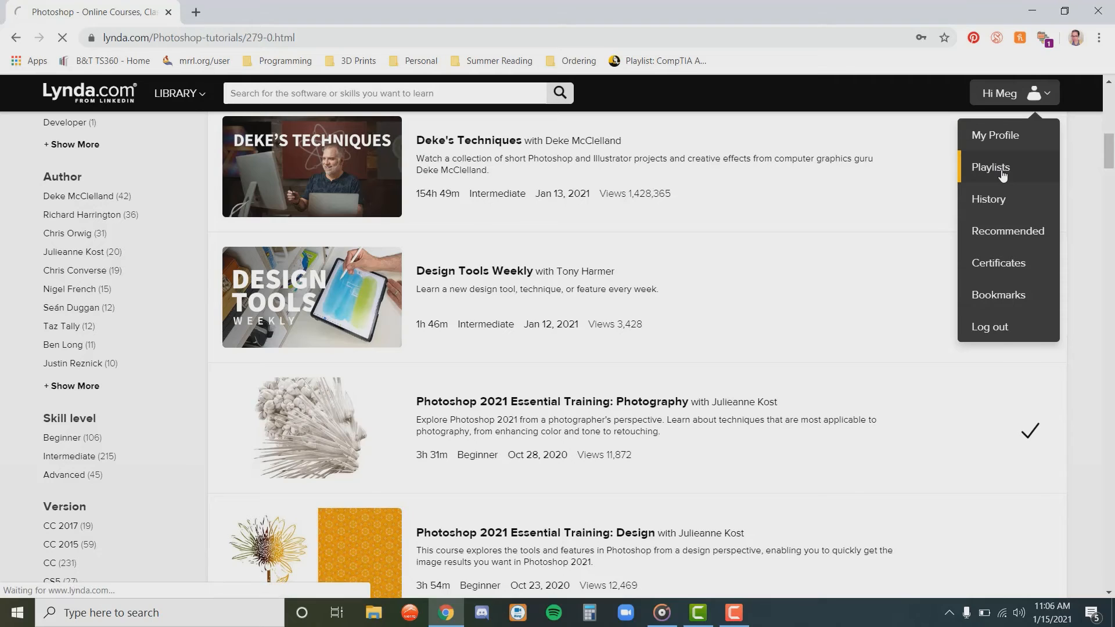
click(990, 167)
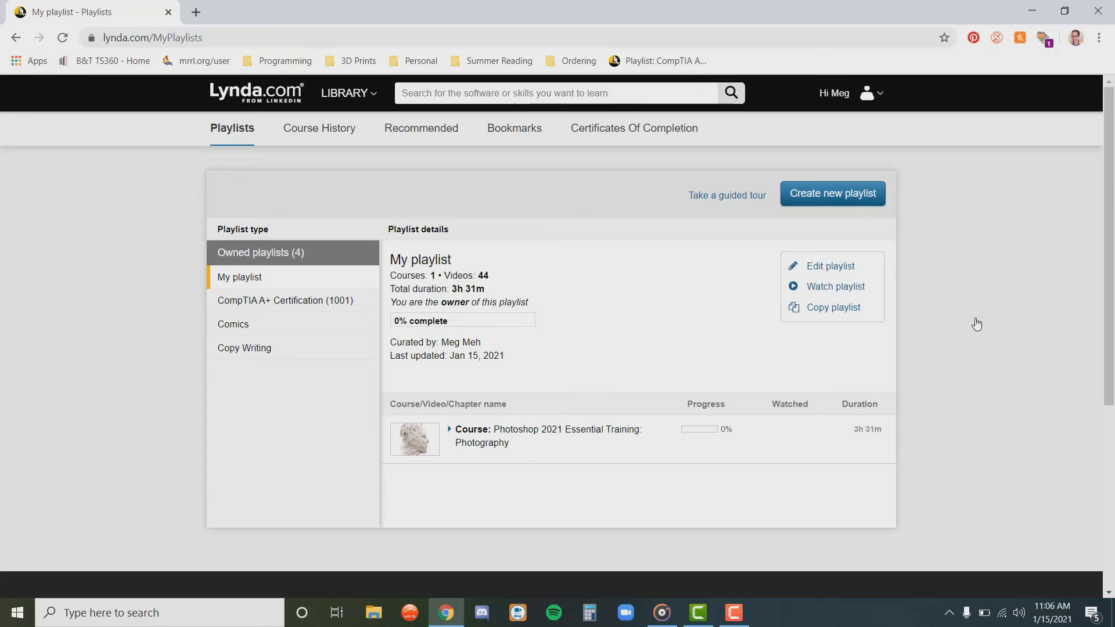
scroll(down, 3)
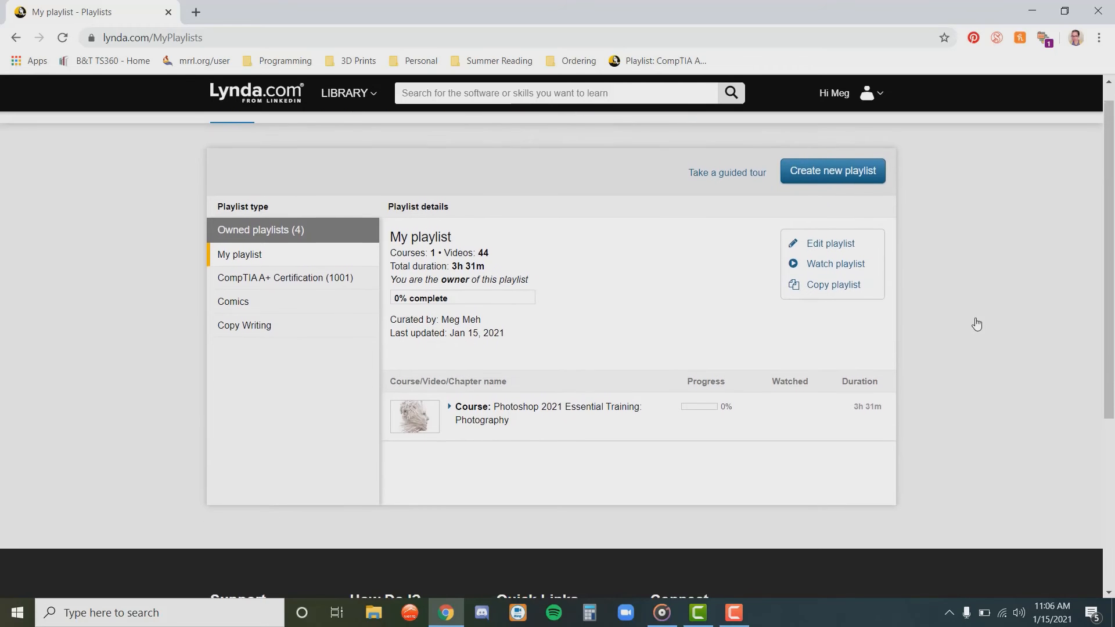
scroll(up, 3)
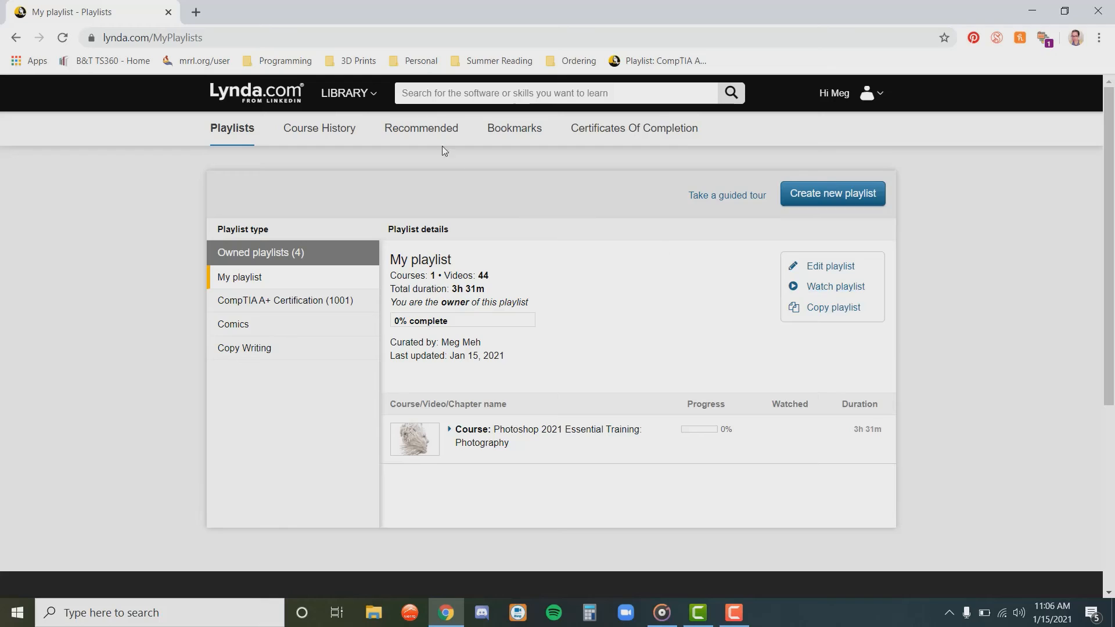
mouse_move(468, 180)
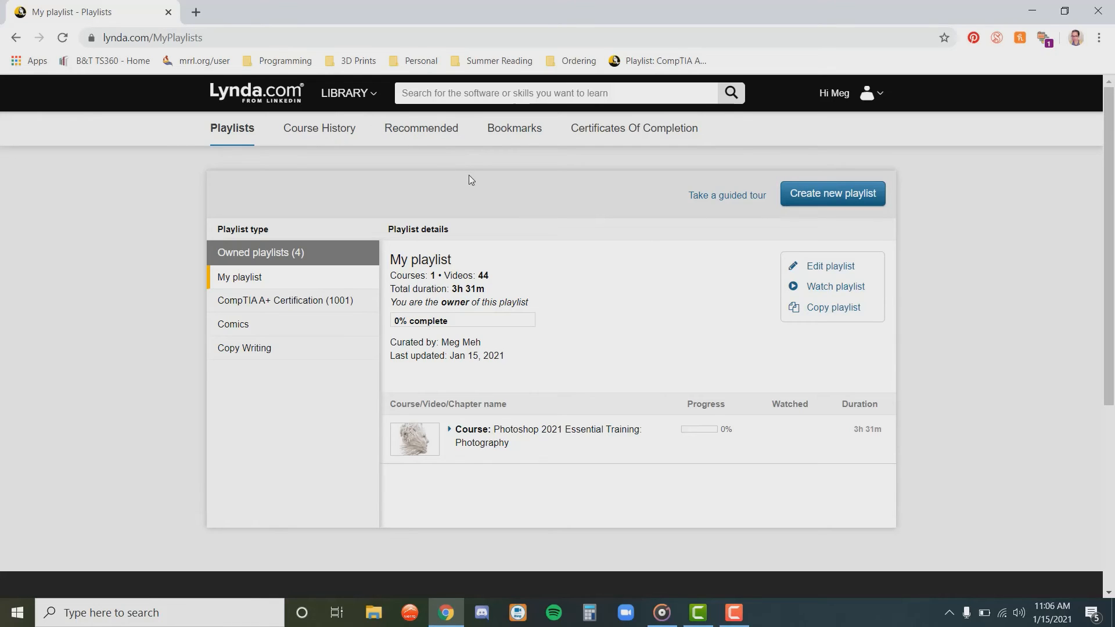
mouse_move(507, 93)
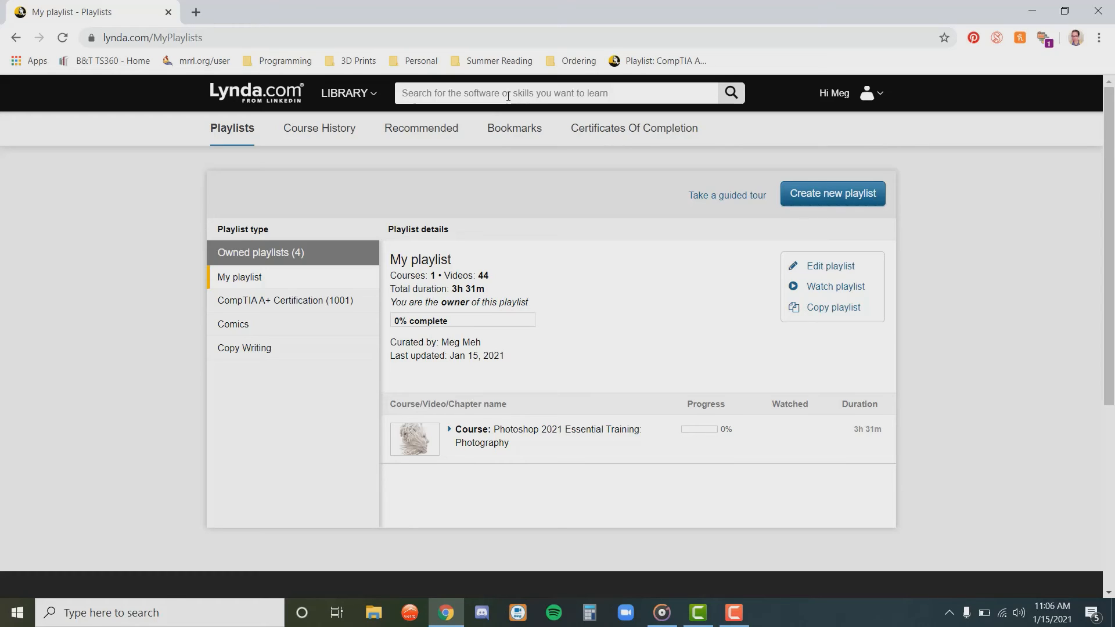
Search the header search box for 'creative writing'
text(creative writ)
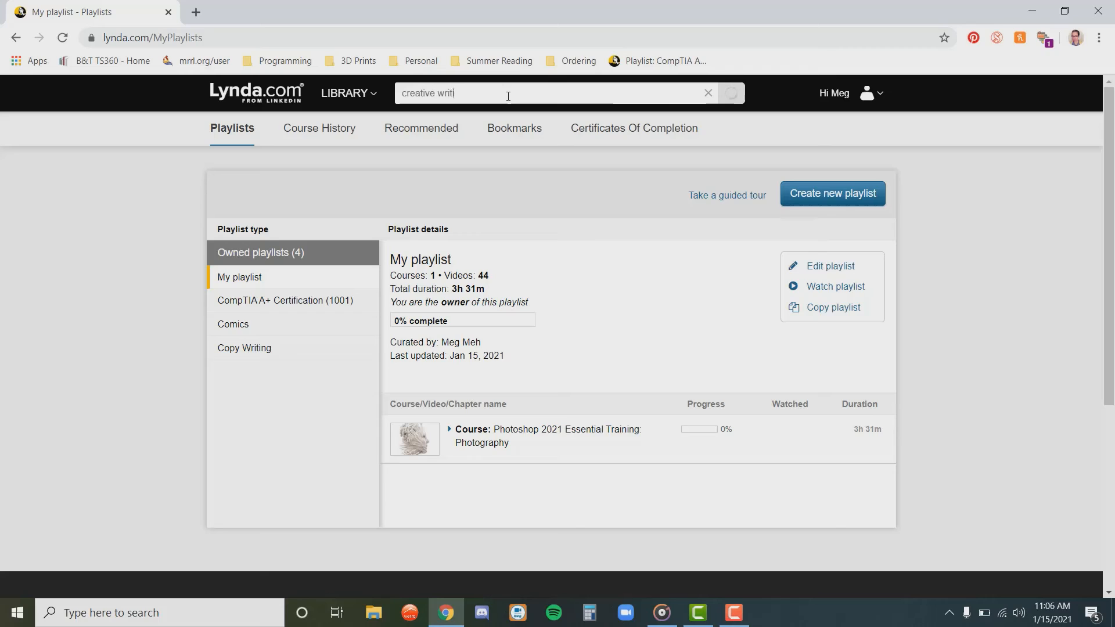
click(730, 92)
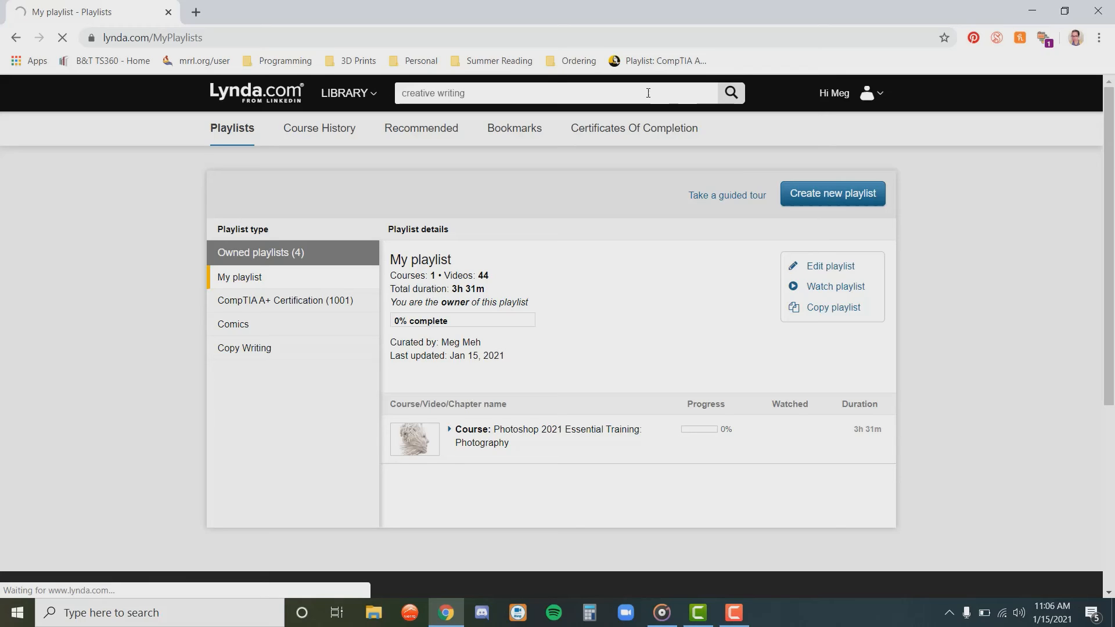
click(730, 93)
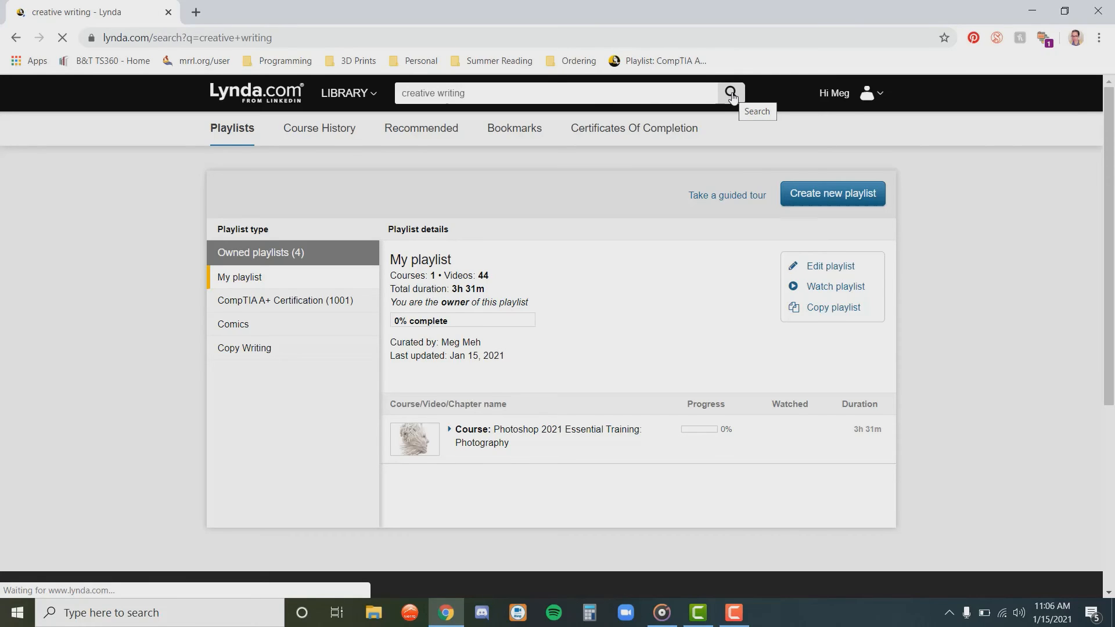
click(731, 93)
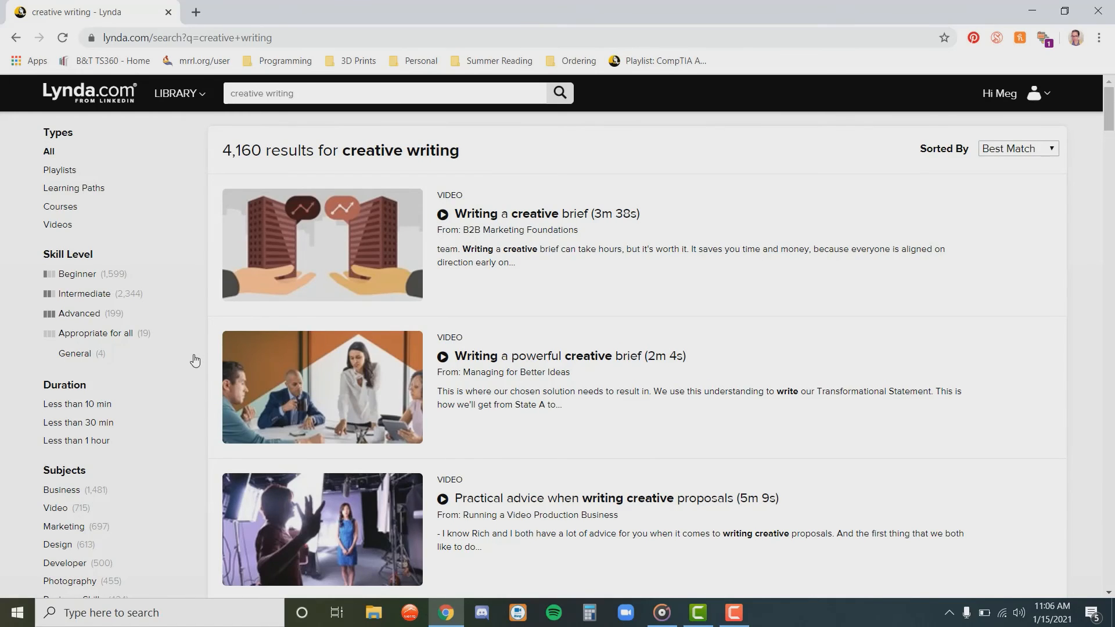
mouse_move(79, 276)
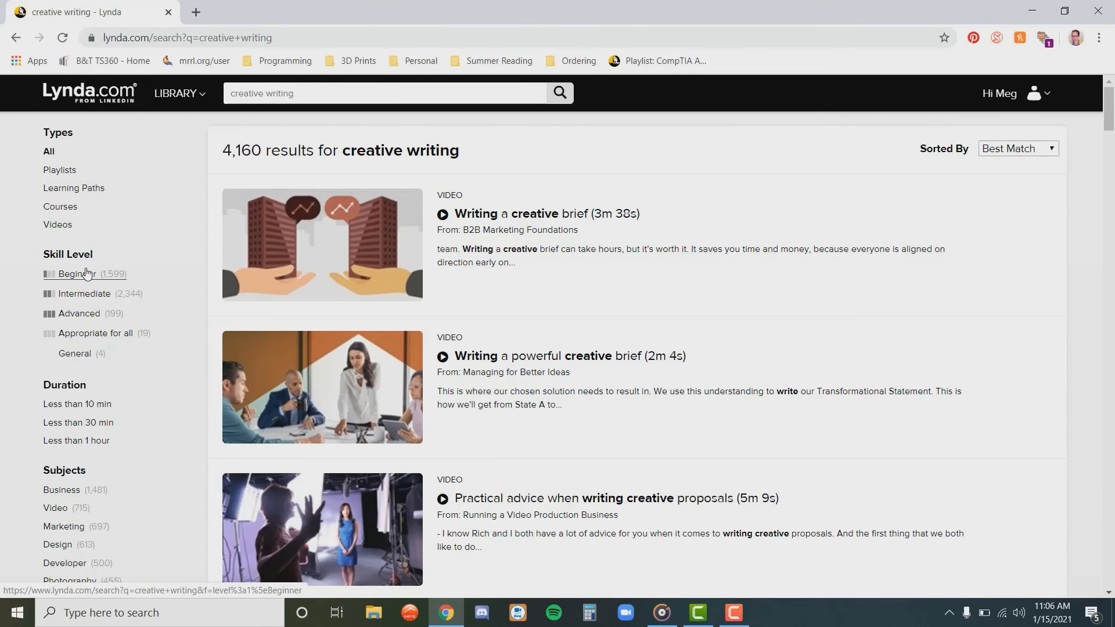
Filter results to Beginner skill level and Web subject, then return home via the logo
click(78, 273)
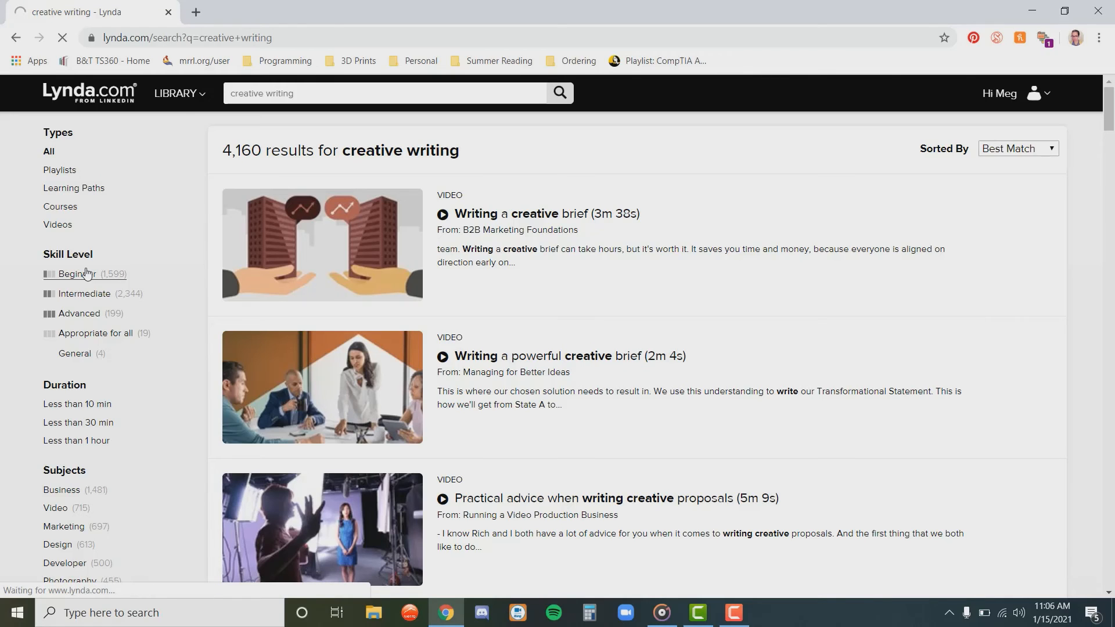
click(80, 273)
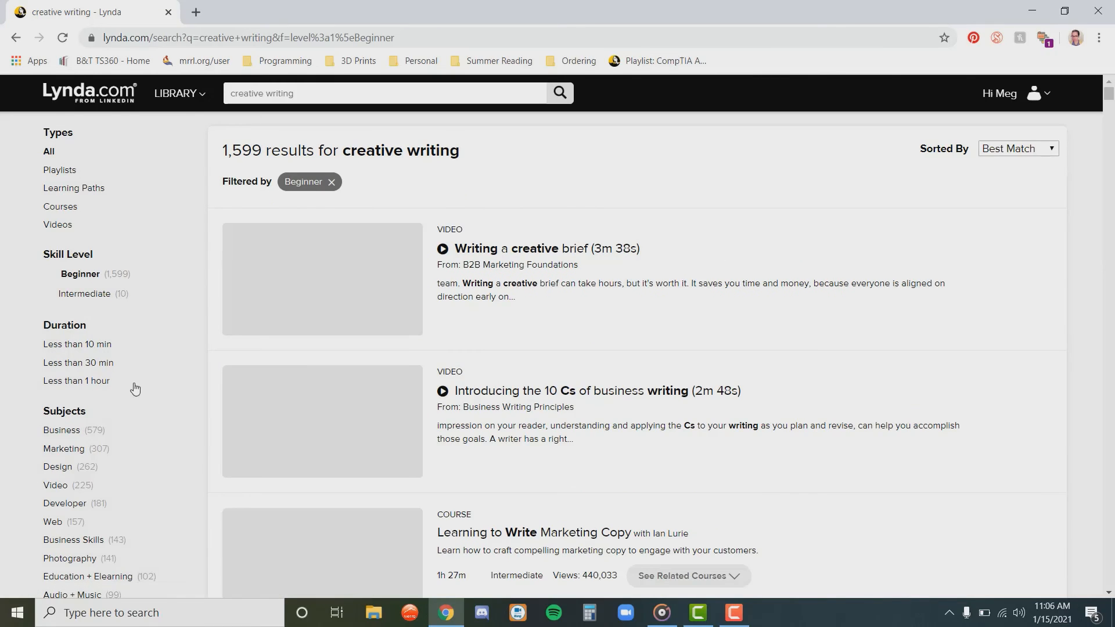
scroll(down, 3)
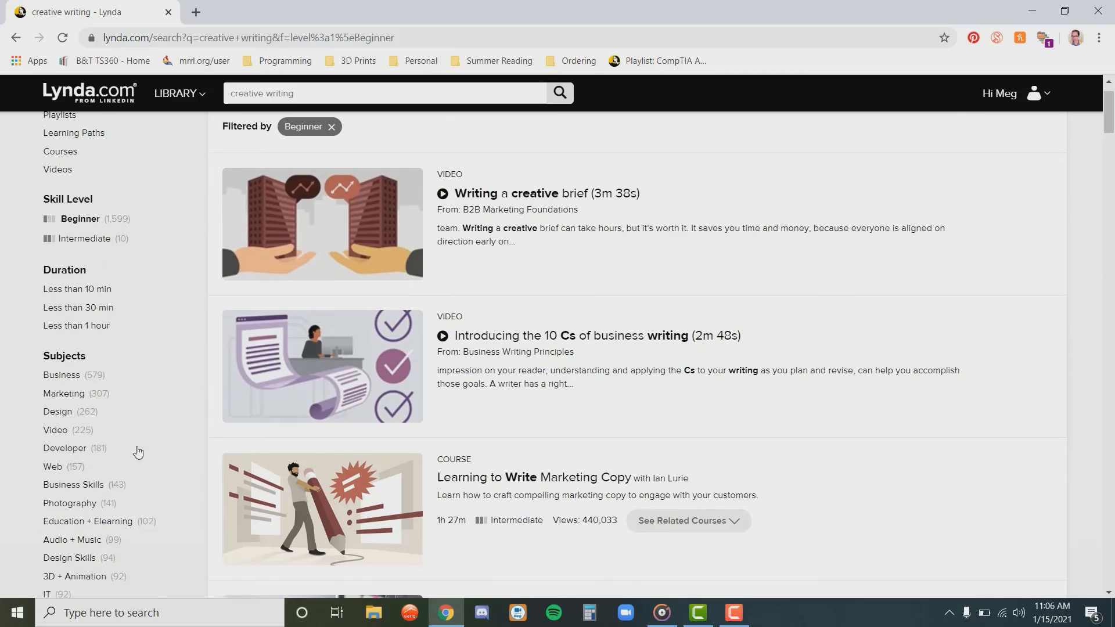
mouse_move(54, 467)
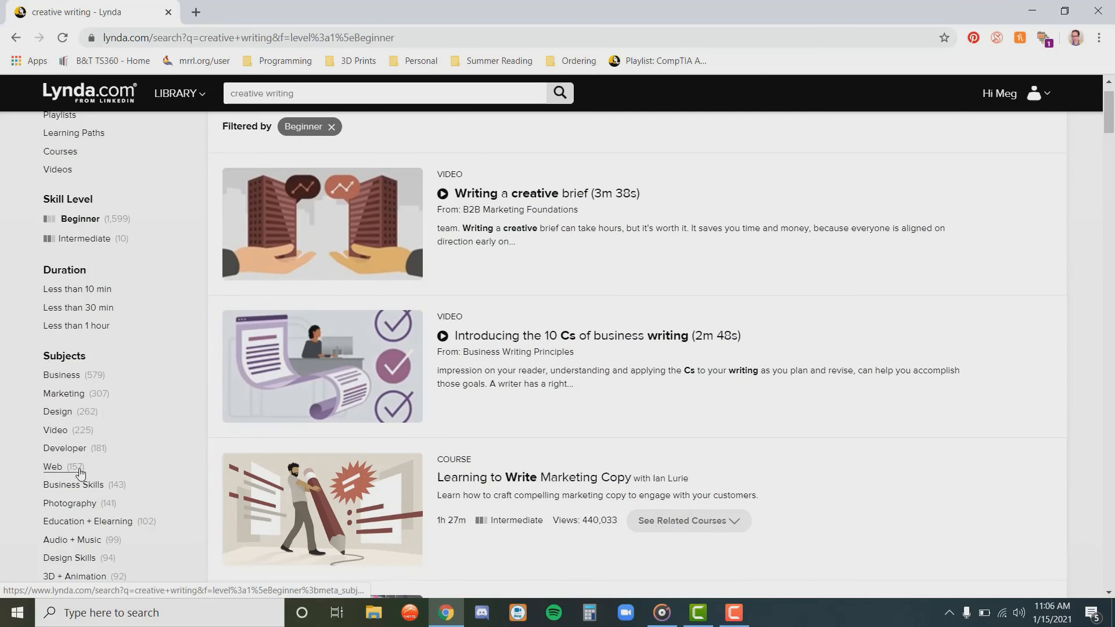
click(53, 468)
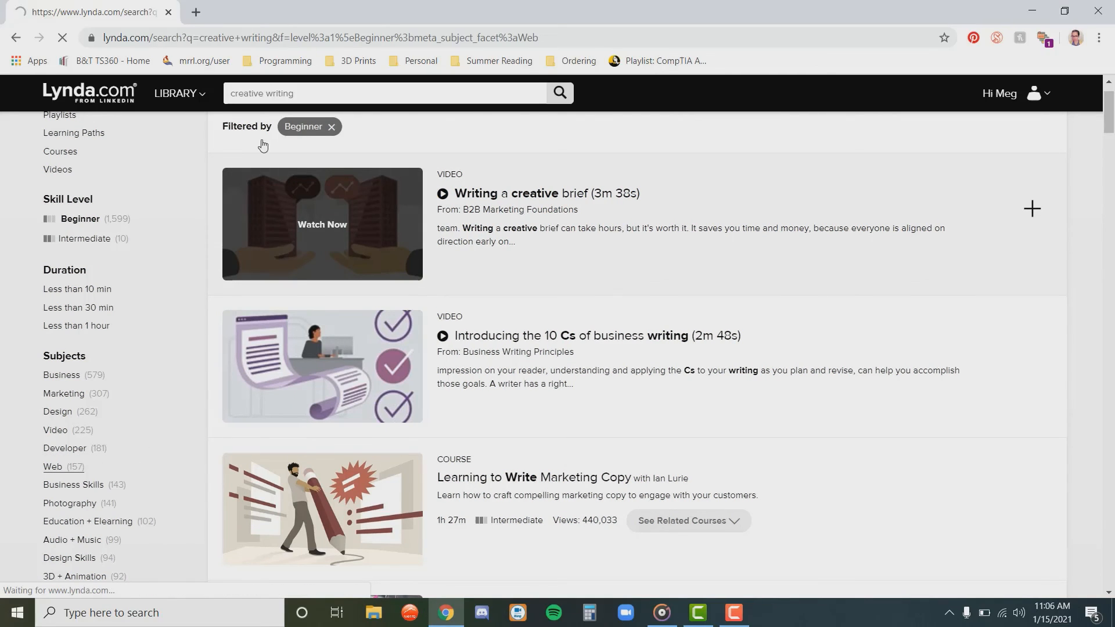
click(52, 470)
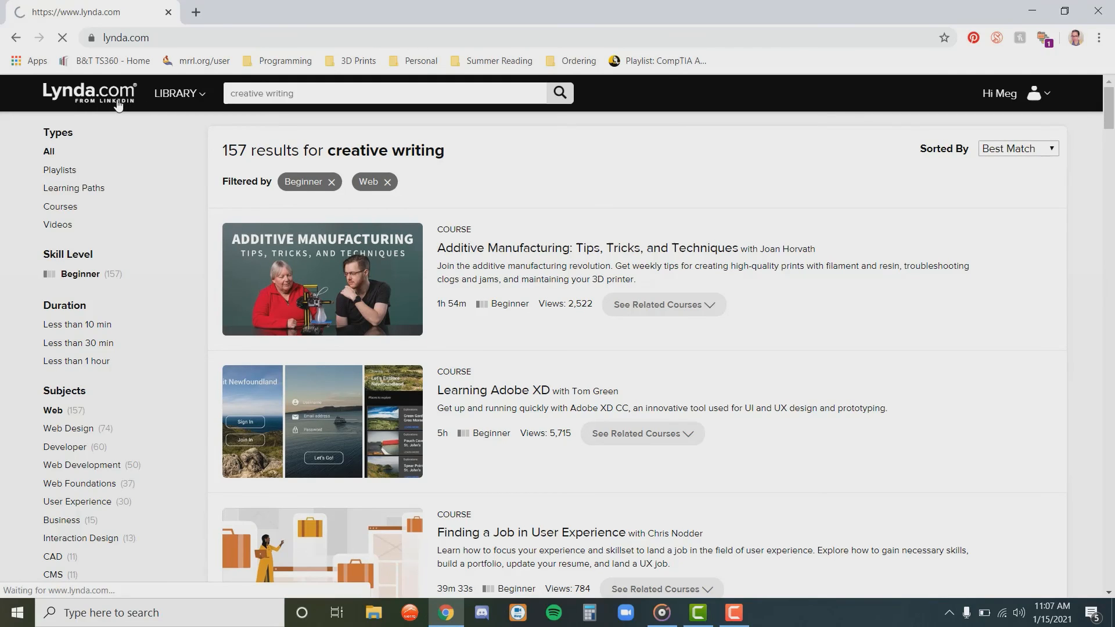
click(89, 93)
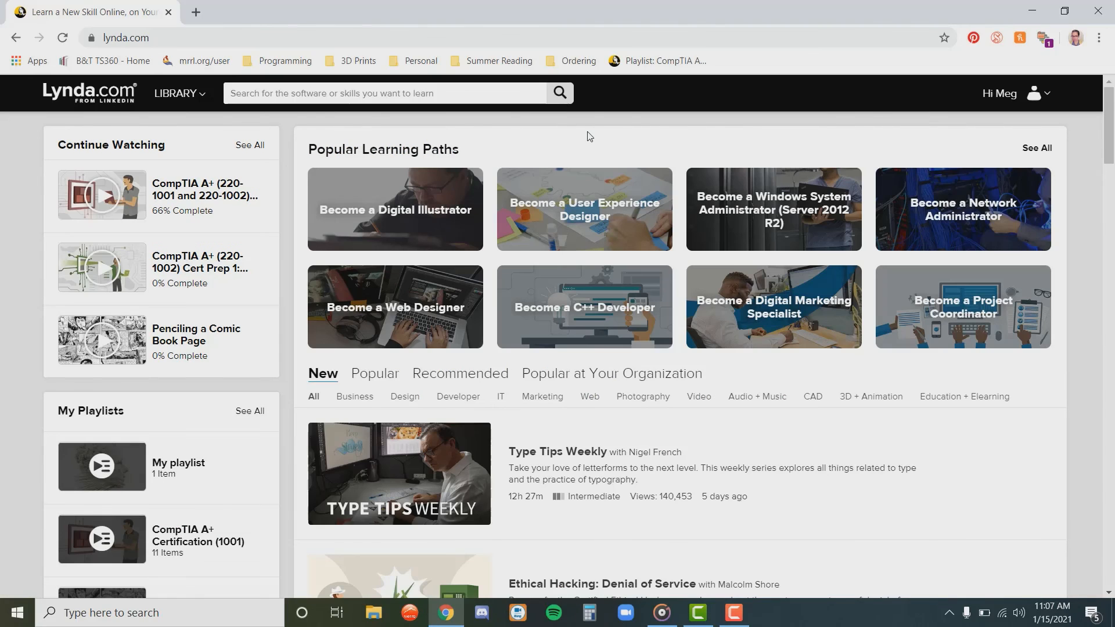